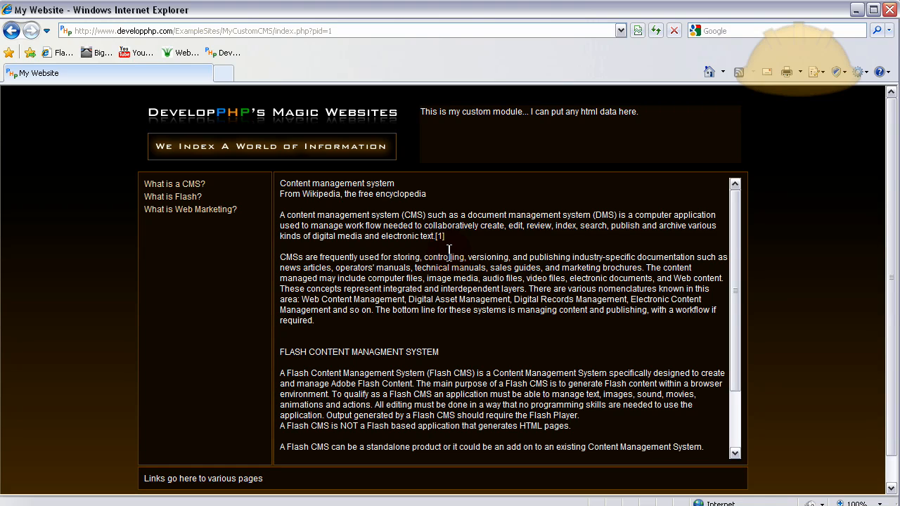
mouse_move(454, 255)
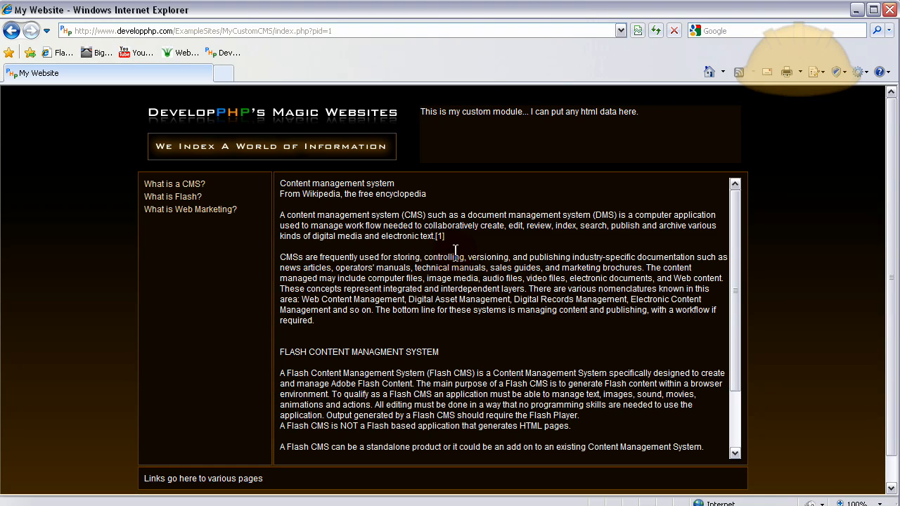
mouse_move(547, 255)
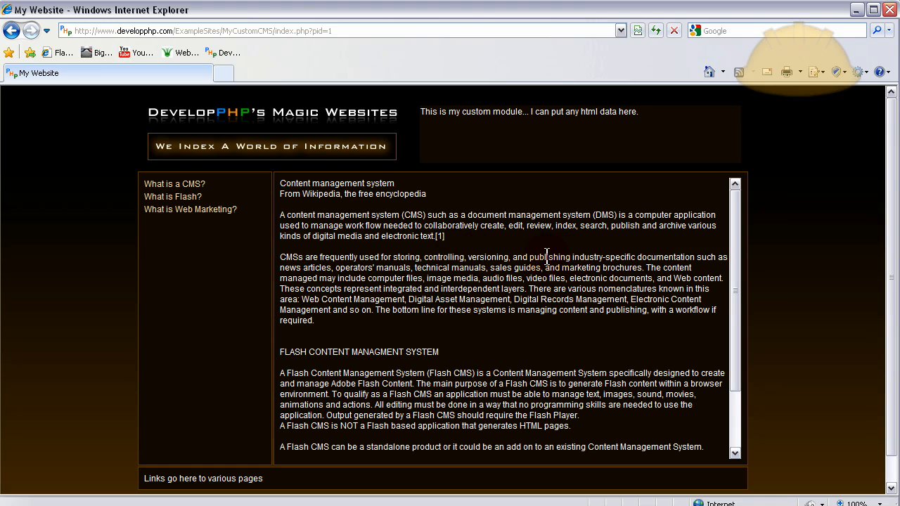
- Scroll to the site footer, open the Admin login page and begin typing the username
scroll(down, 3)
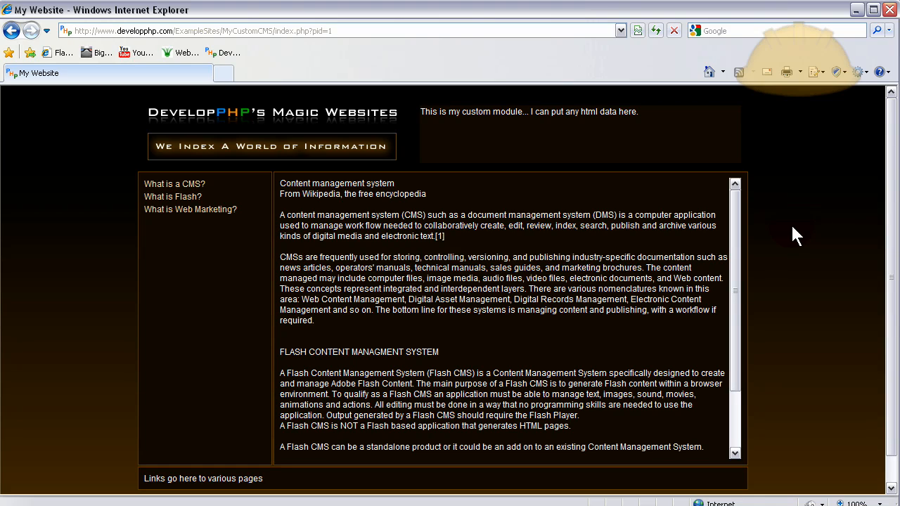
scroll(down, 3)
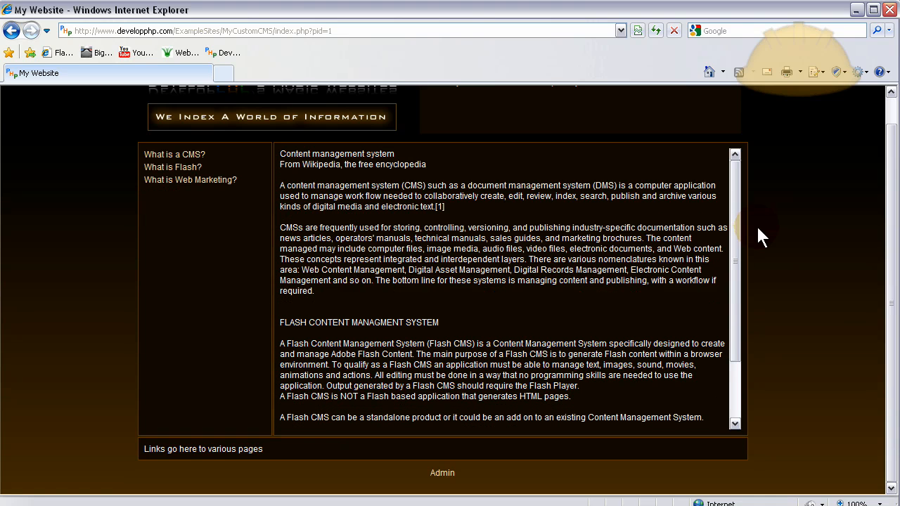
scroll(down, 3)
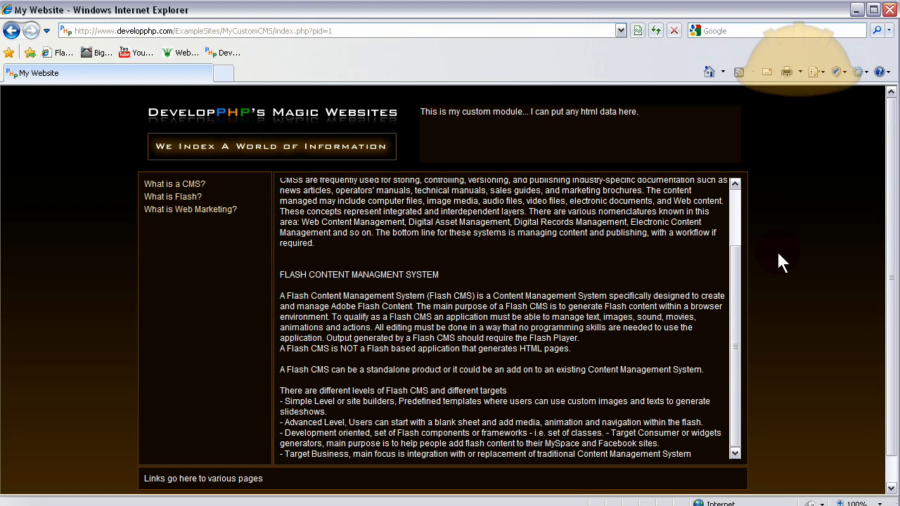
scroll(down, 3)
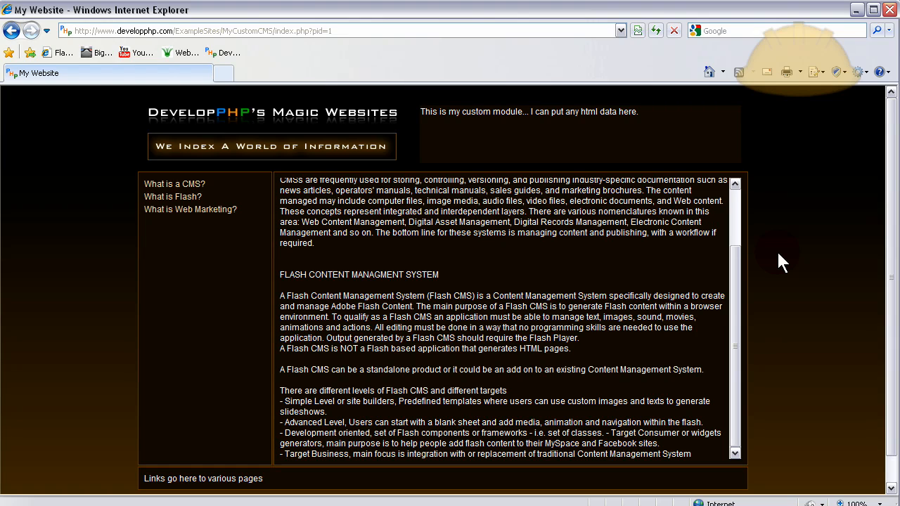
scroll(down, 3)
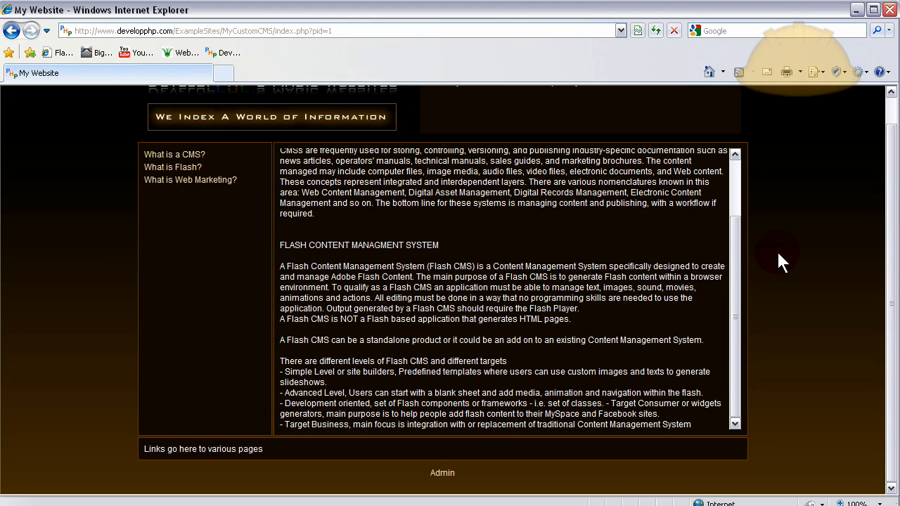
click(442, 473)
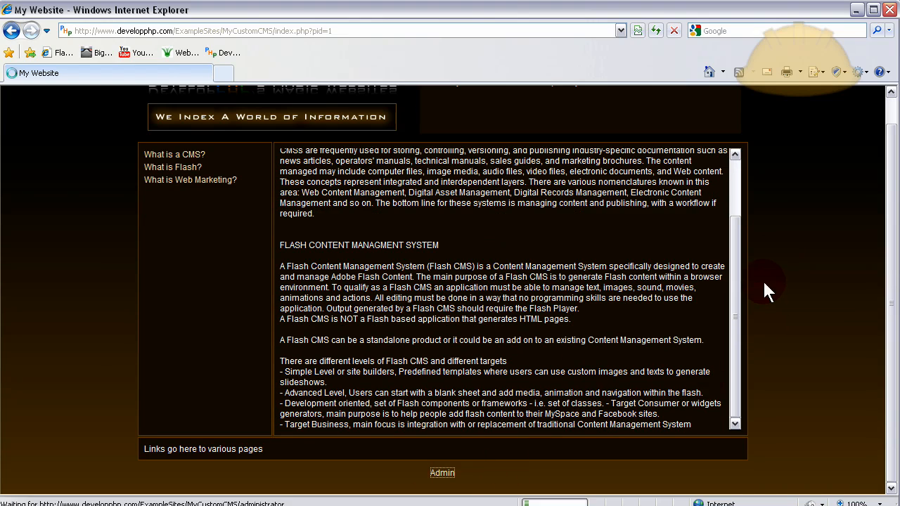
click(443, 473)
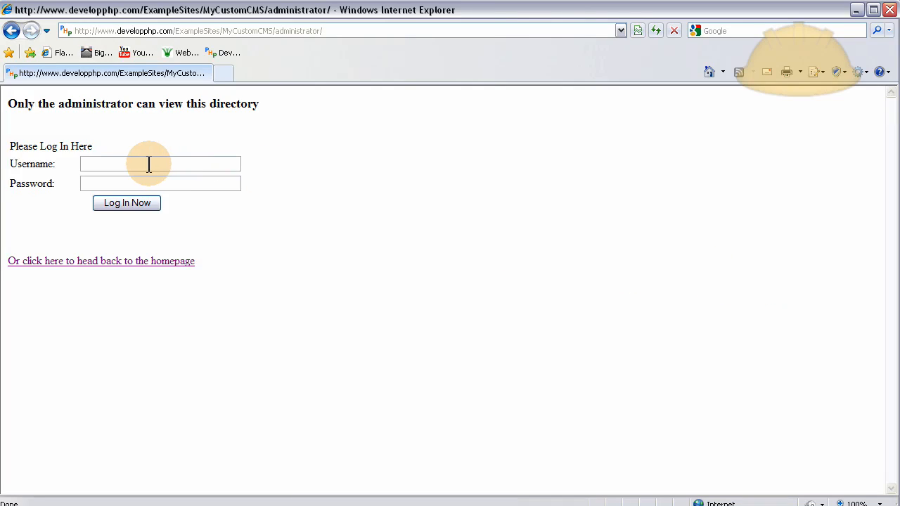
text(theterminator)
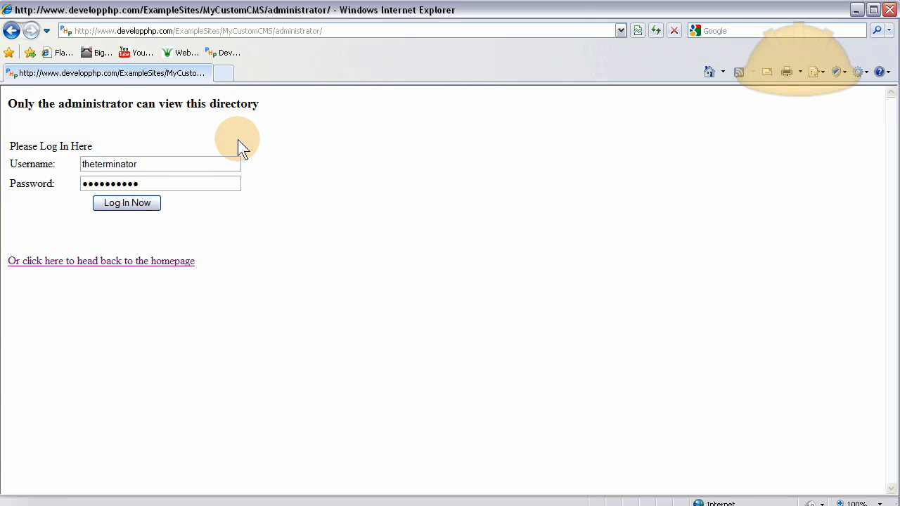
mouse_move(284, 137)
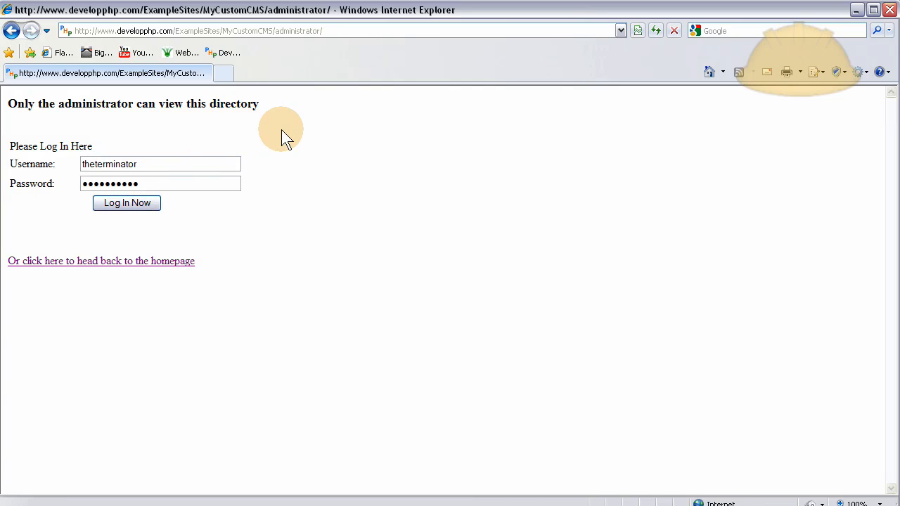
mouse_move(197, 140)
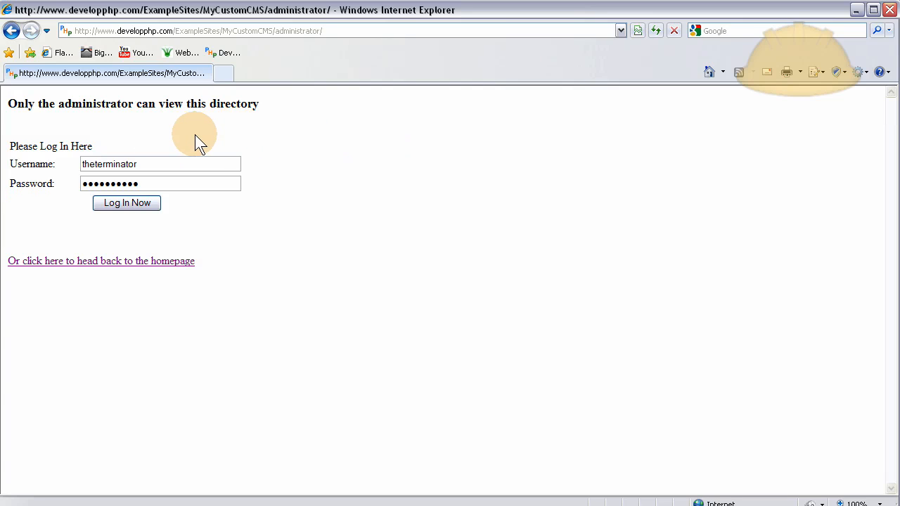
mouse_move(102, 243)
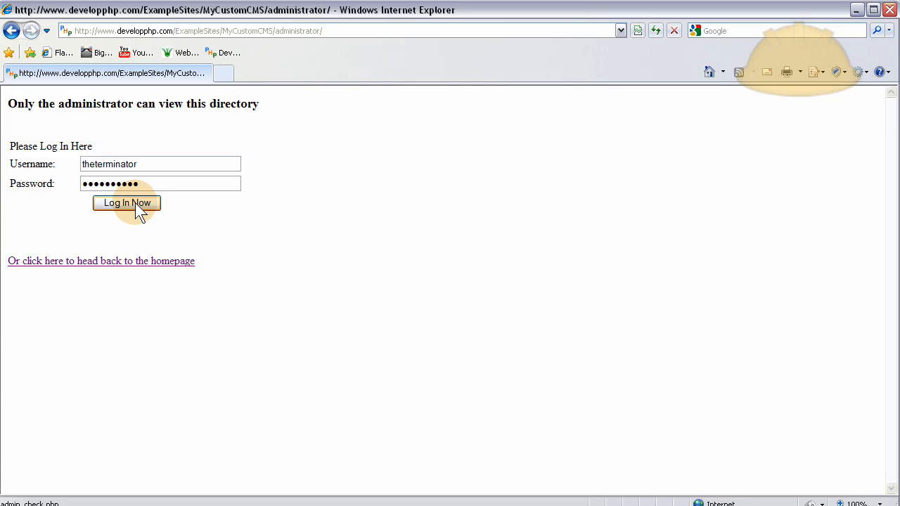
- Submit the entered admin credentials with Log In Now
click(127, 203)
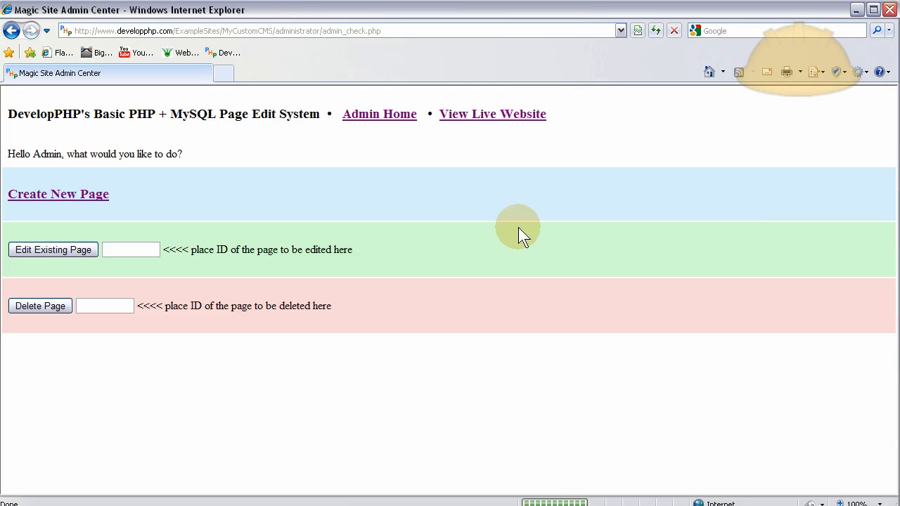
mouse_move(183, 172)
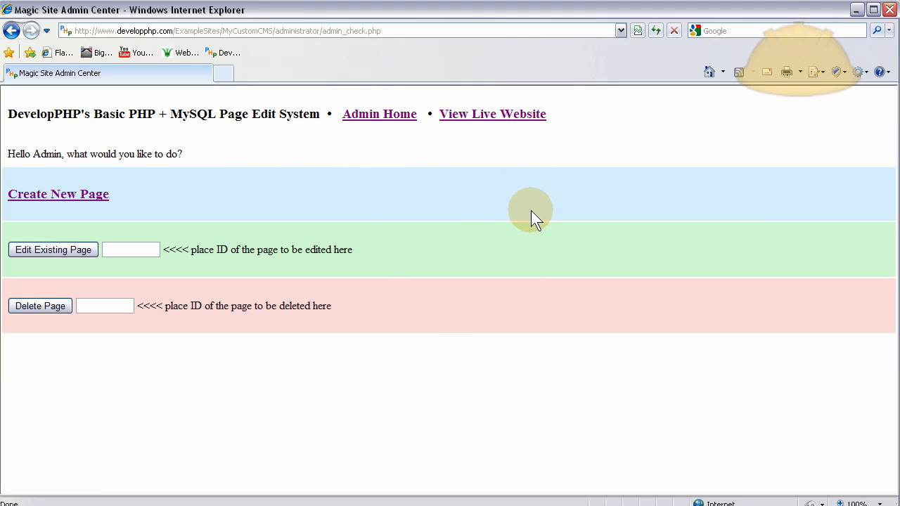
mouse_move(497, 189)
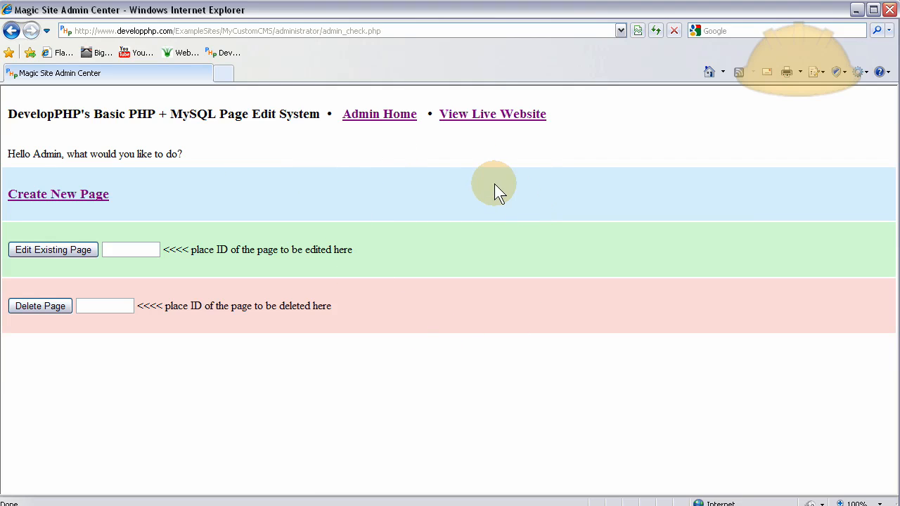
mouse_move(211, 166)
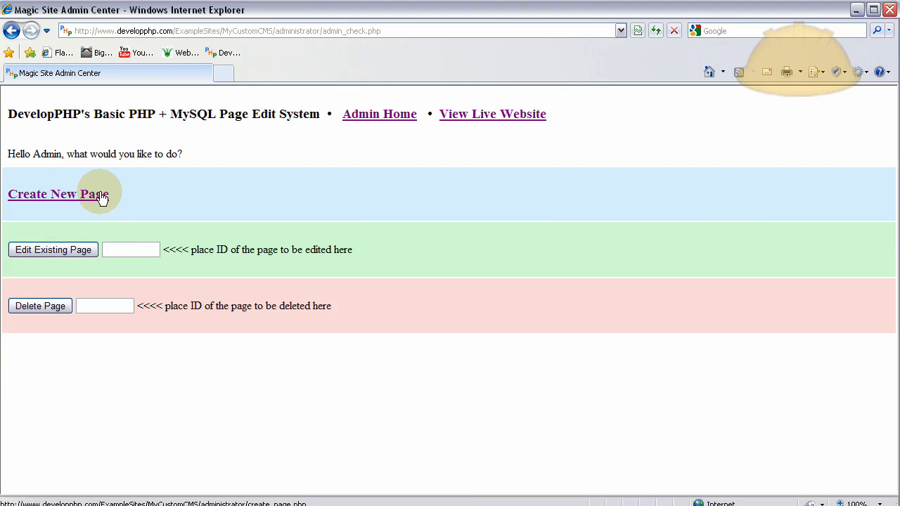
mouse_move(116, 200)
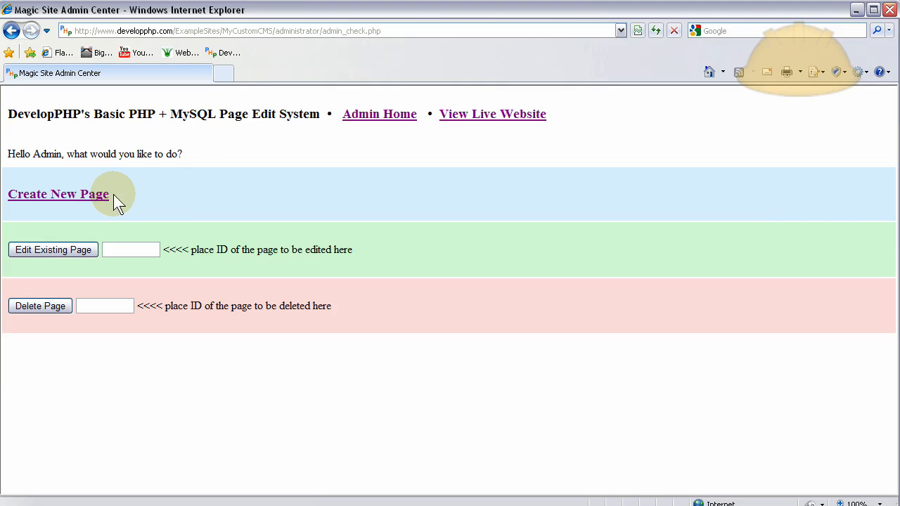
mouse_move(193, 195)
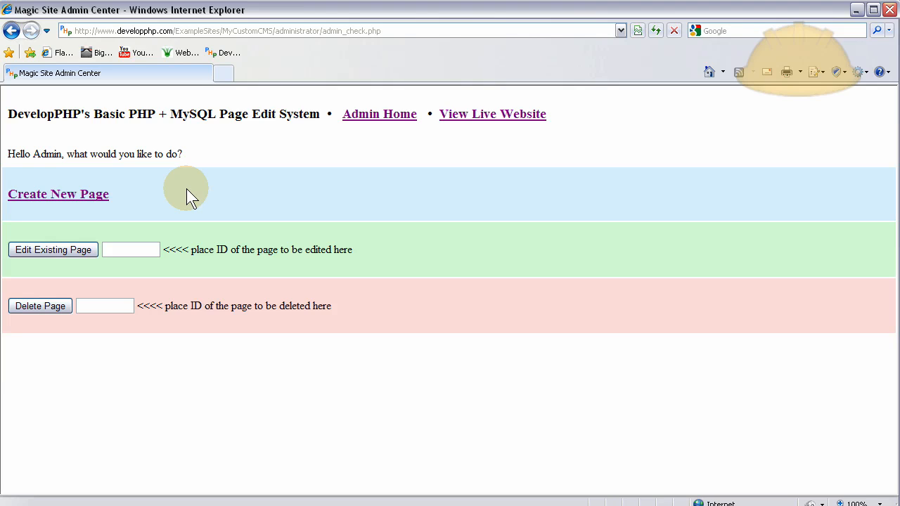
mouse_move(144, 197)
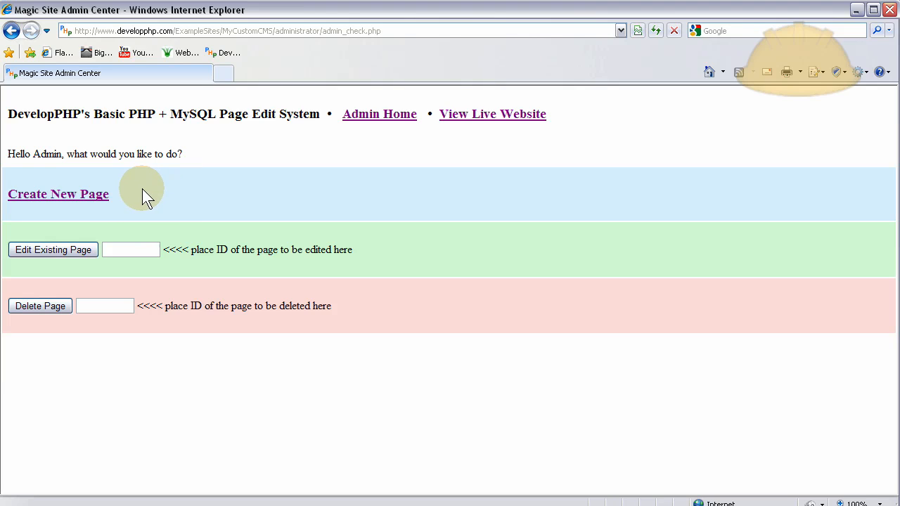
mouse_move(128, 202)
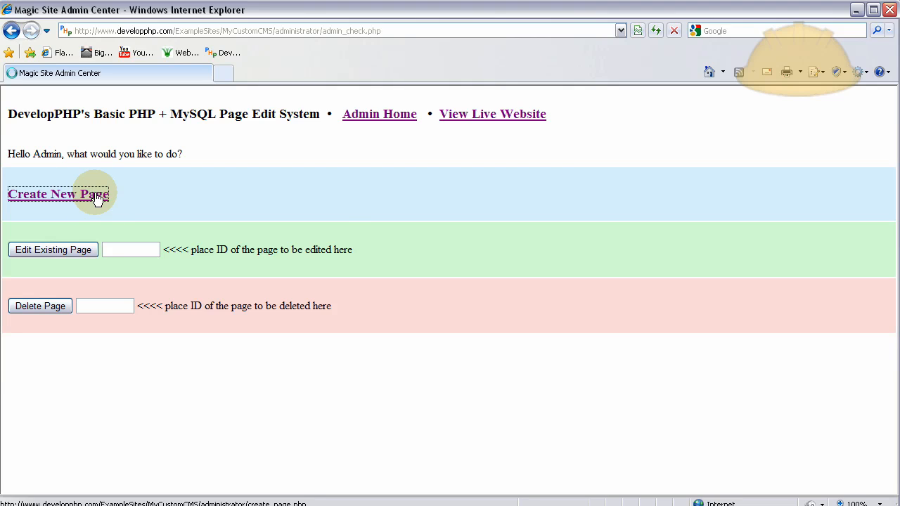
- Create a page titled 'Sample page' with body 'This is sample data' and submit it
click(58, 194)
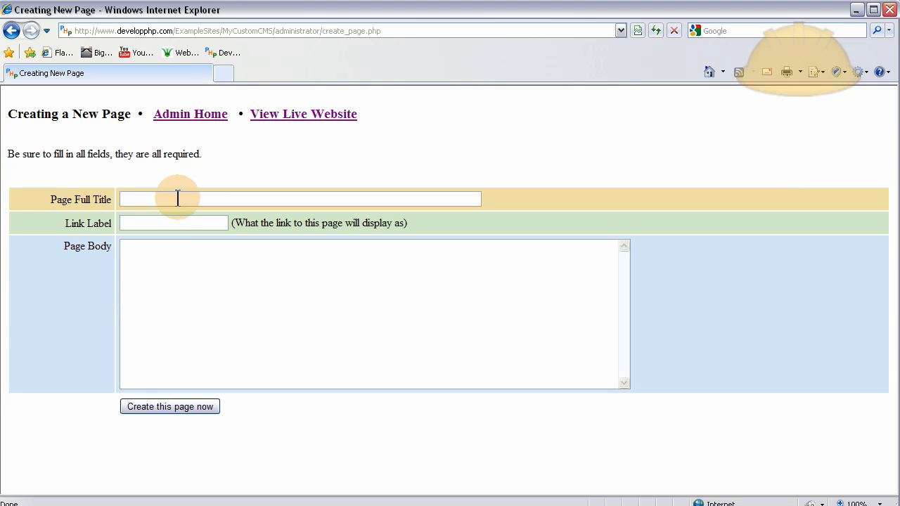
text(Sample Page)
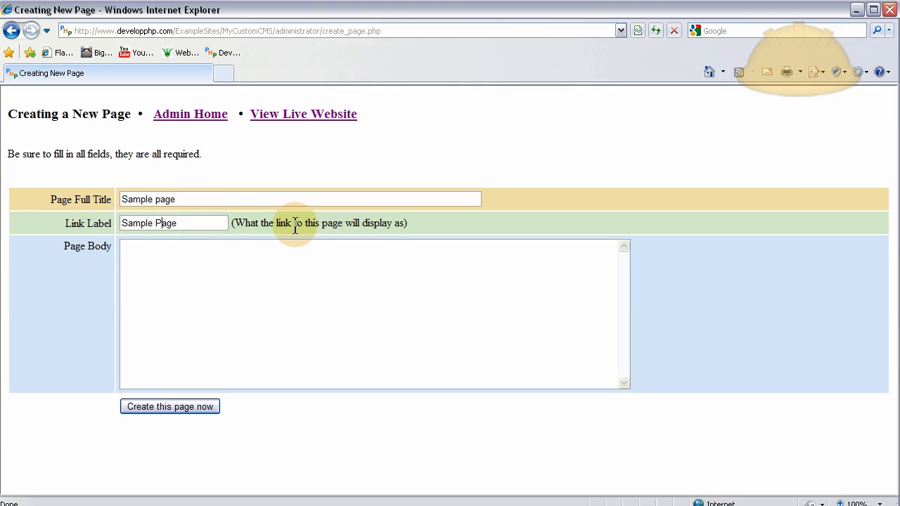
mouse_move(230, 265)
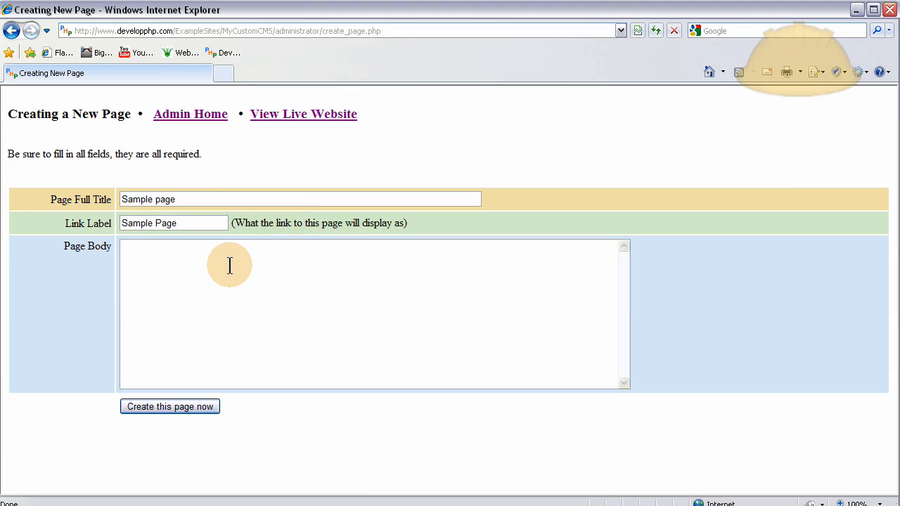
text(This is sa)
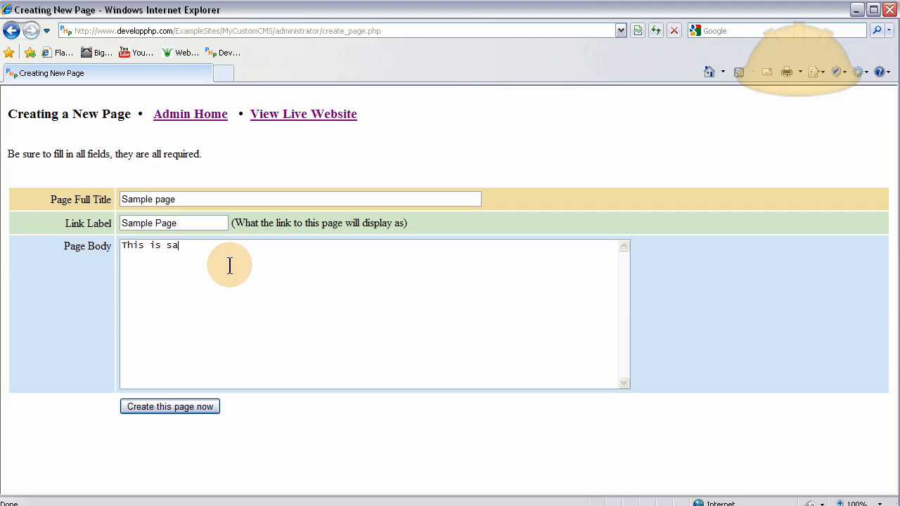
text(m,)
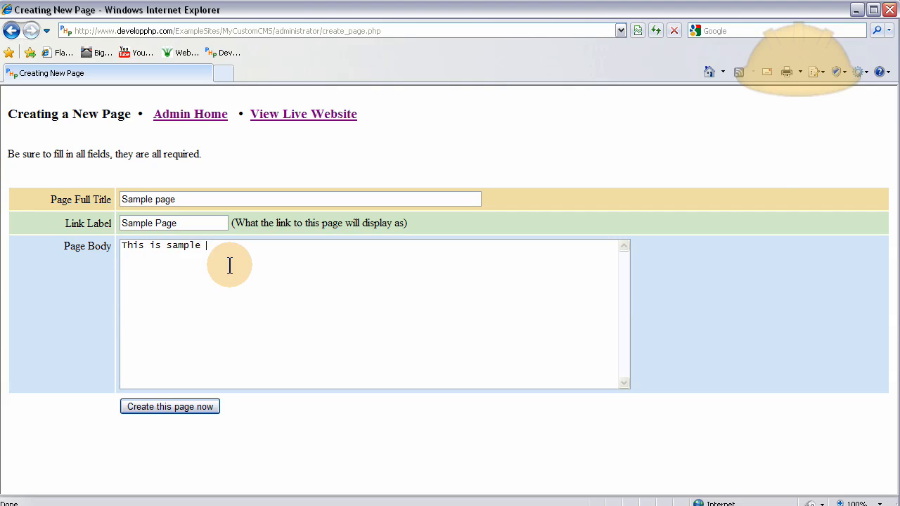
text(data)
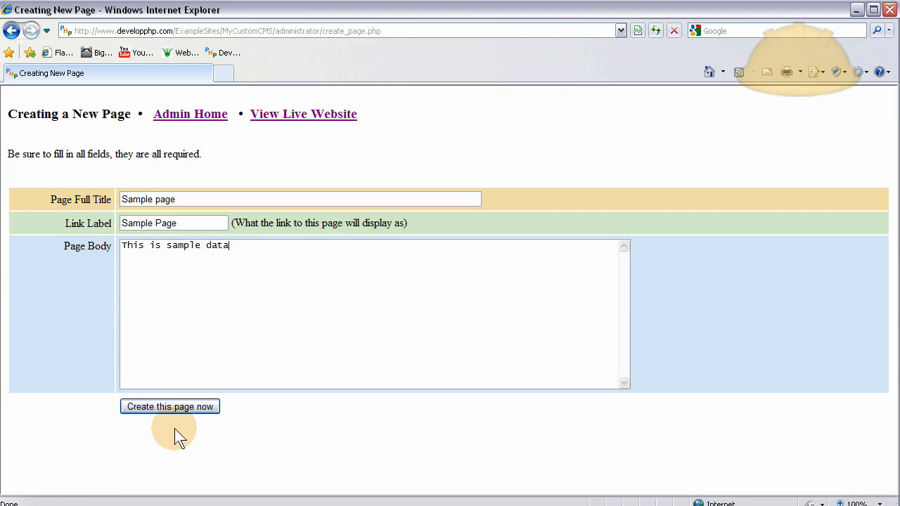
click(169, 406)
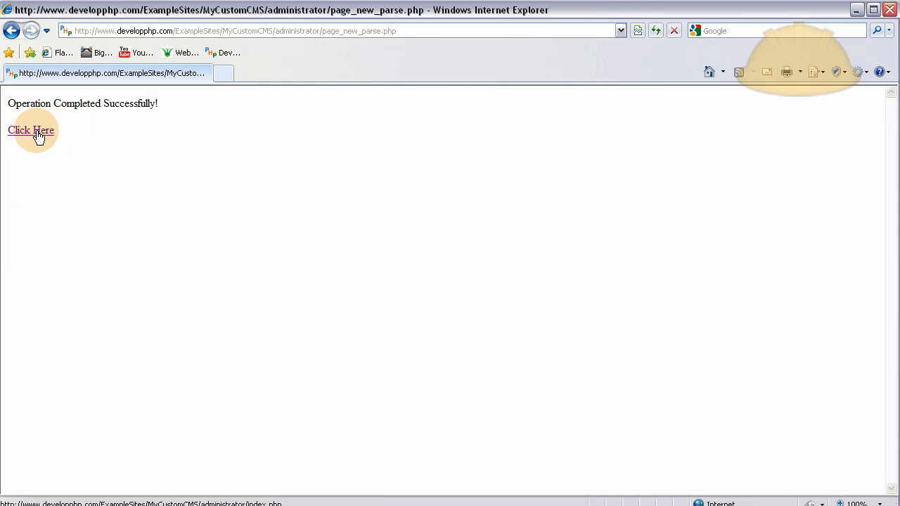
- Return to the admin home, then open the live public website
click(30, 130)
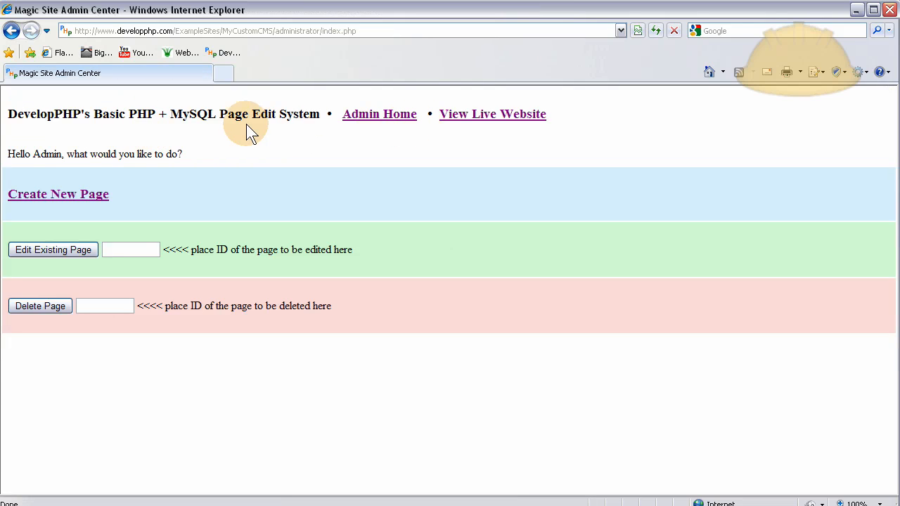
mouse_move(518, 120)
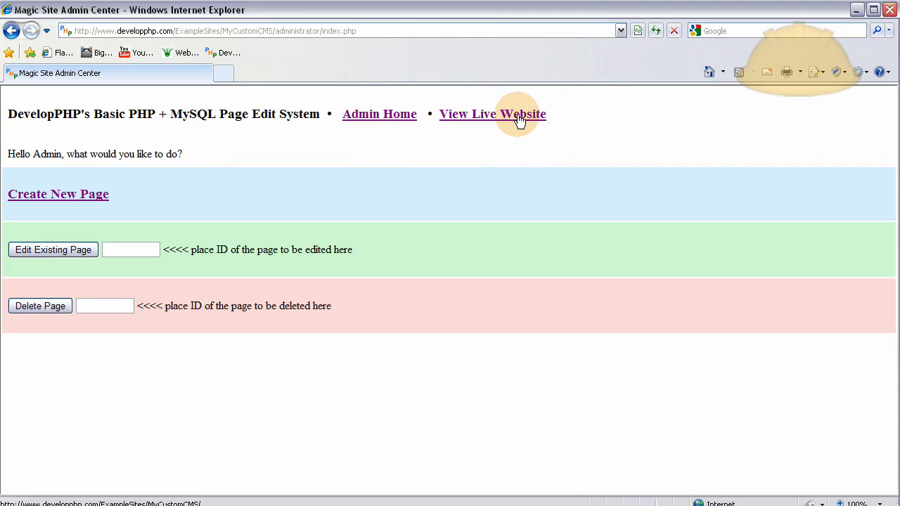
click(493, 114)
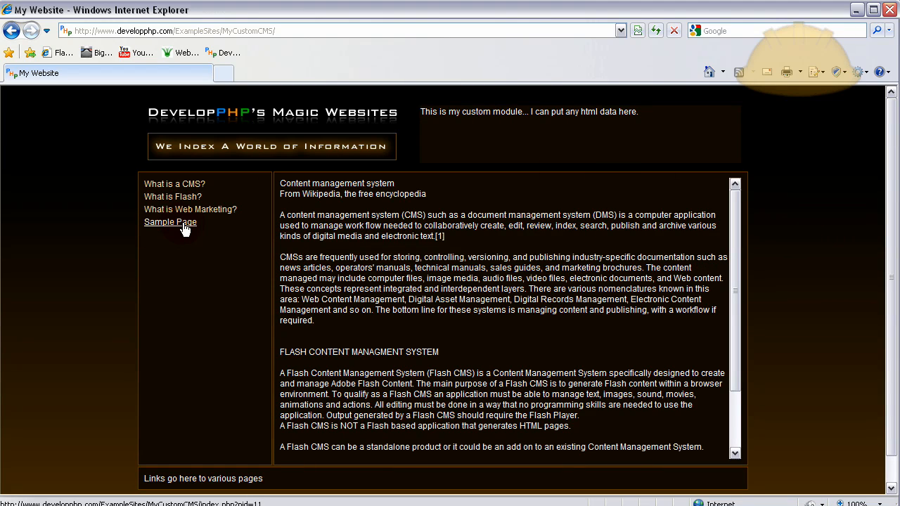
- Browse Sample Page and 'What is a CMS?' on the live site, then go back to Admin
click(171, 222)
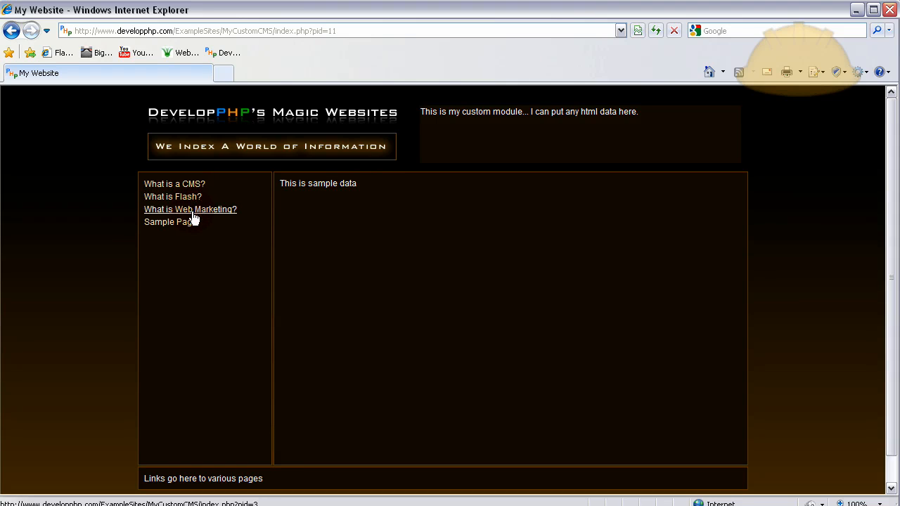
mouse_move(236, 261)
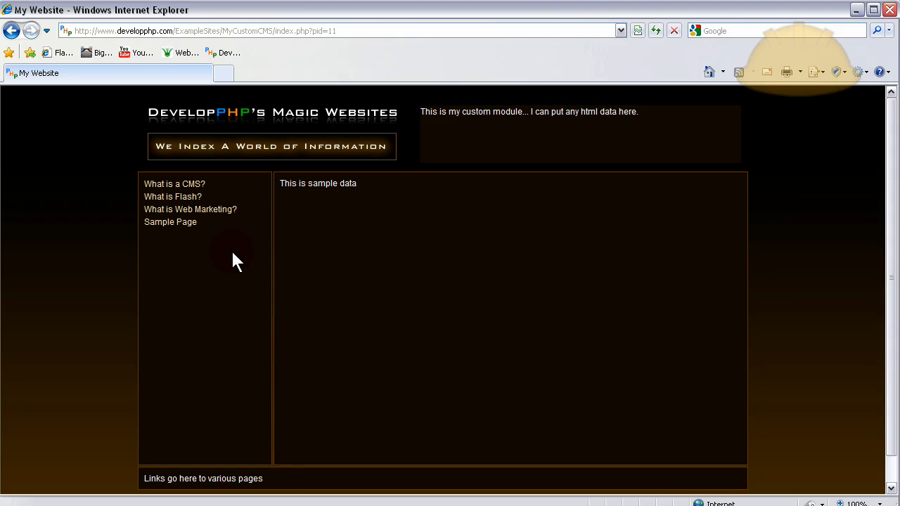
mouse_move(190, 209)
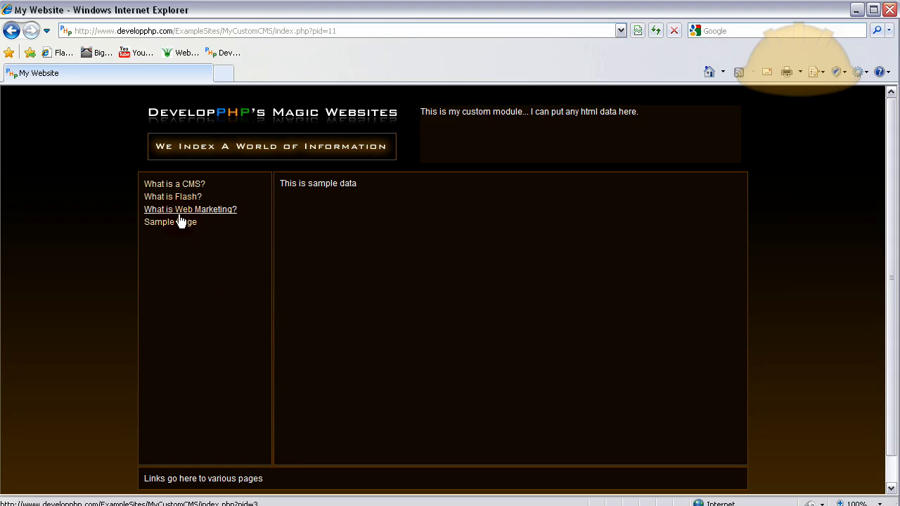
mouse_move(218, 211)
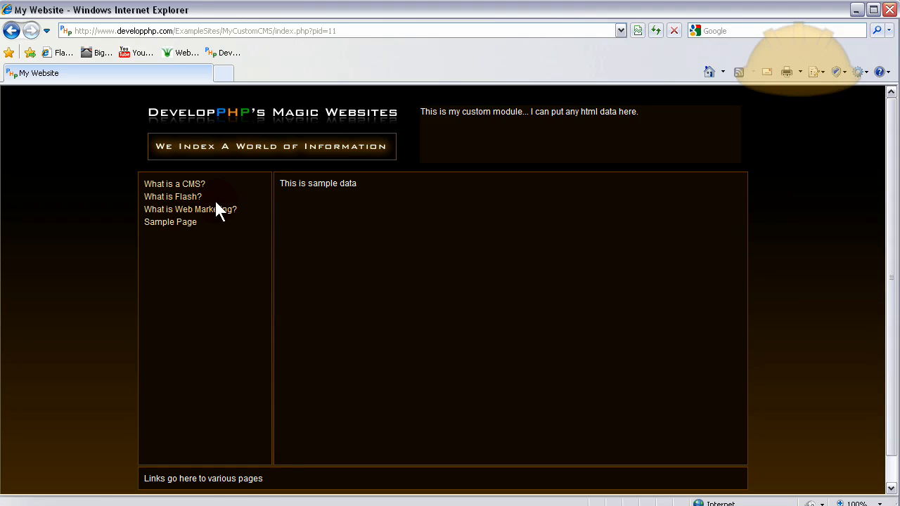
click(174, 184)
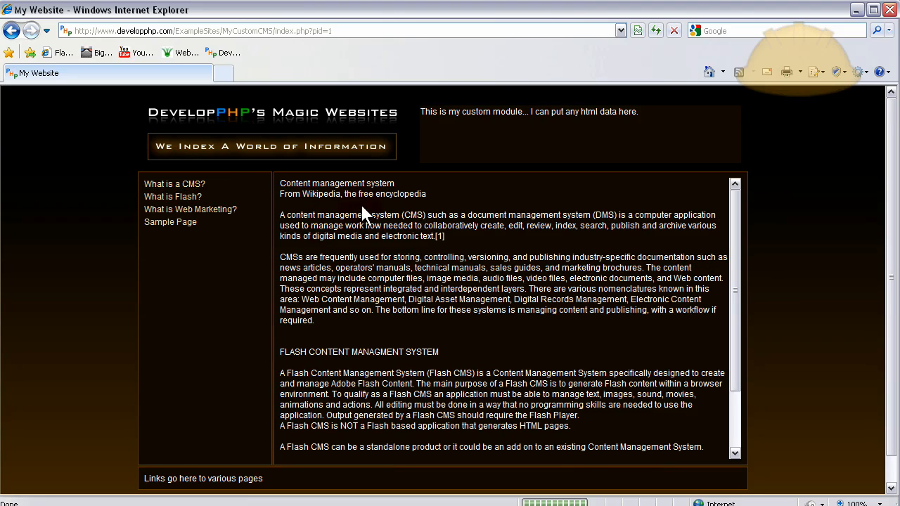
mouse_move(338, 204)
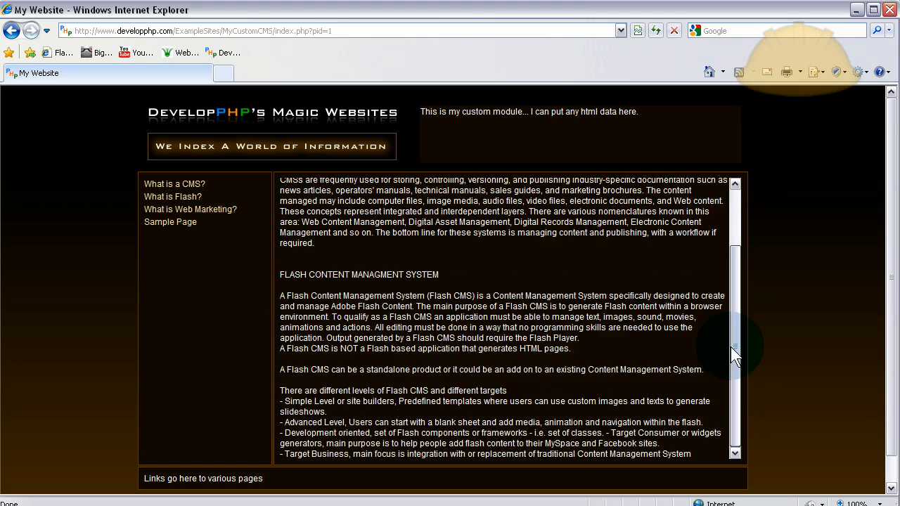
scroll(up, 3)
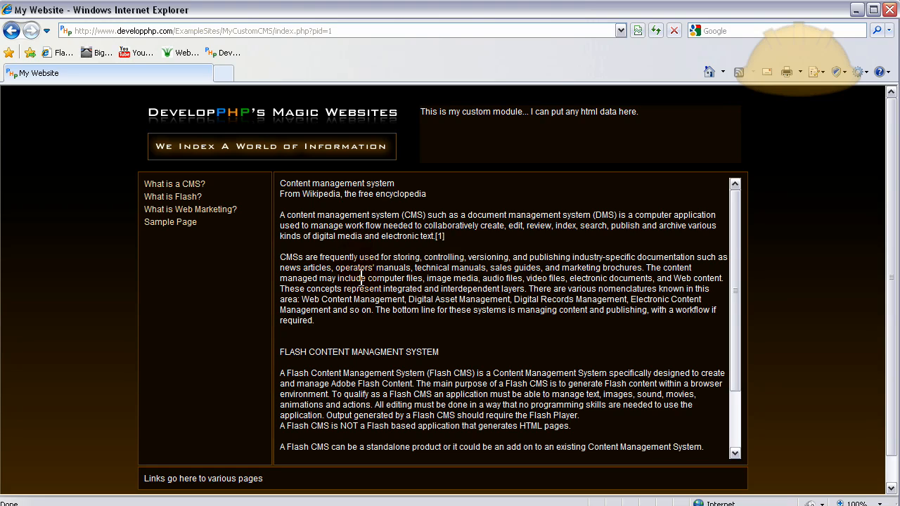
mouse_move(246, 224)
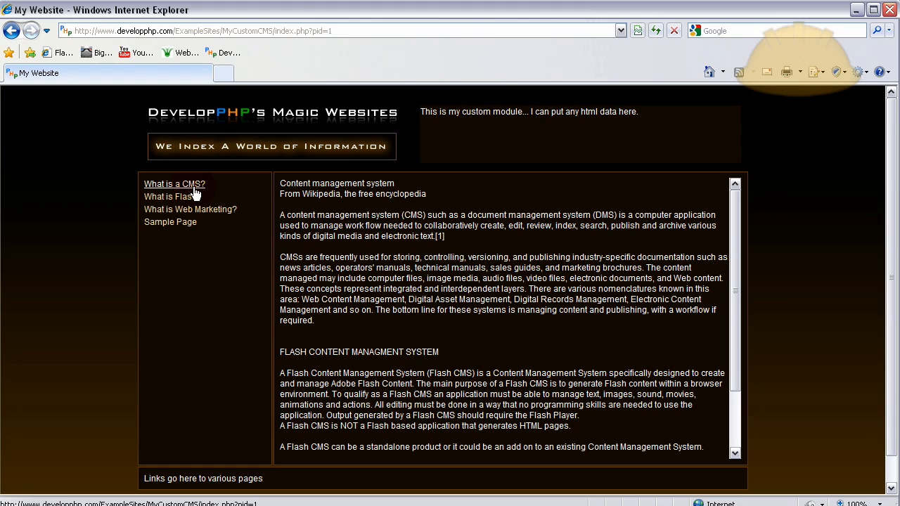
mouse_move(211, 243)
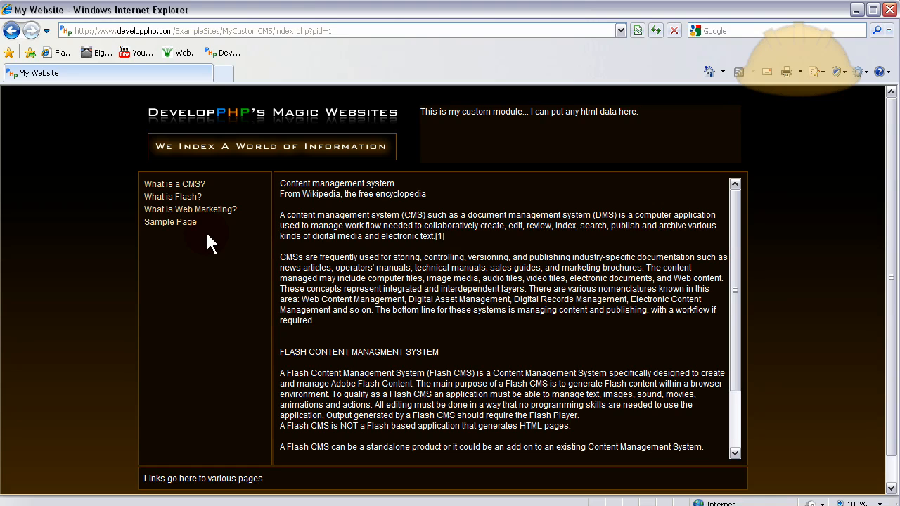
mouse_move(204, 249)
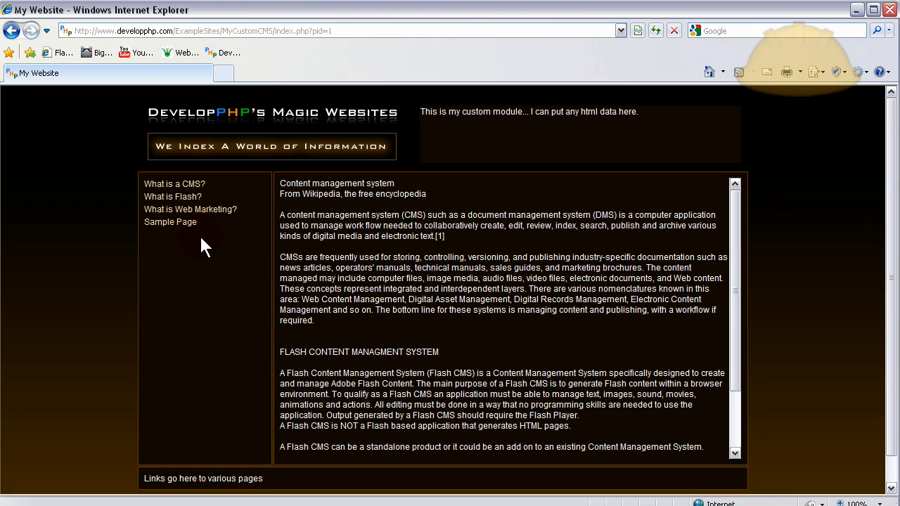
scroll(down, 3)
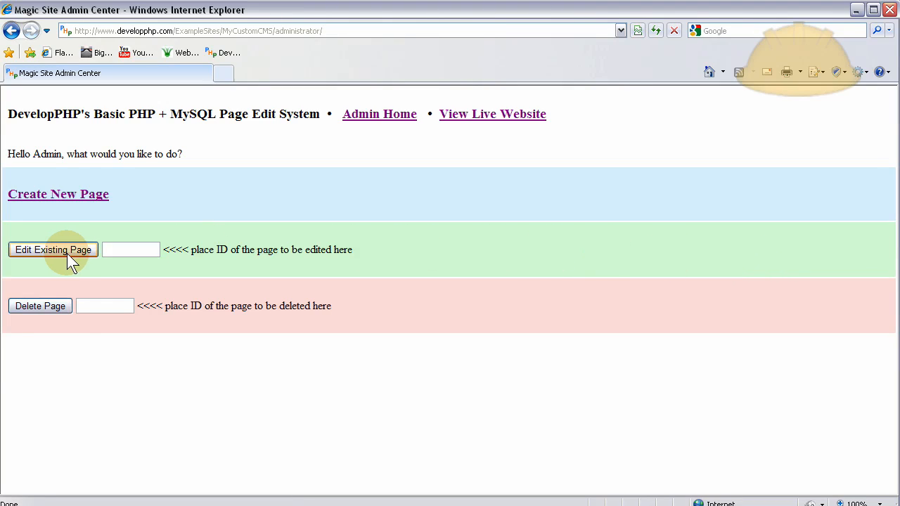
mouse_move(204, 311)
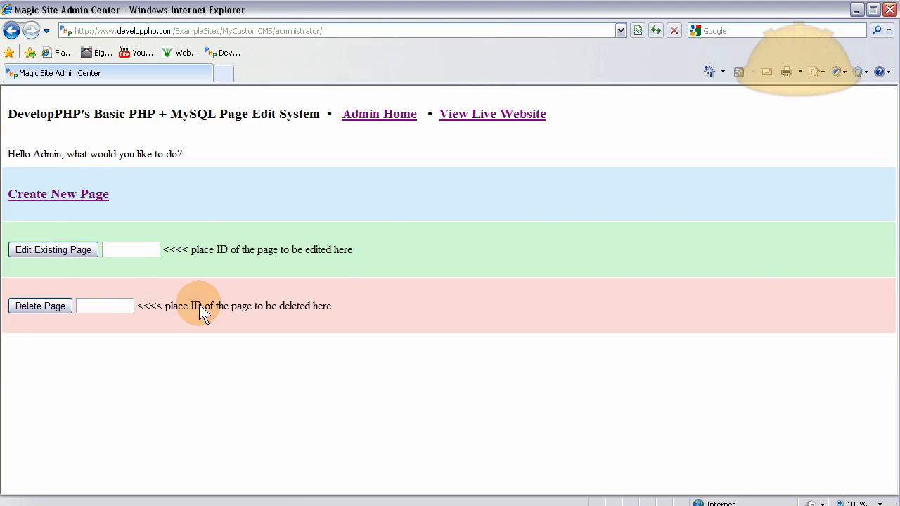
click(492, 114)
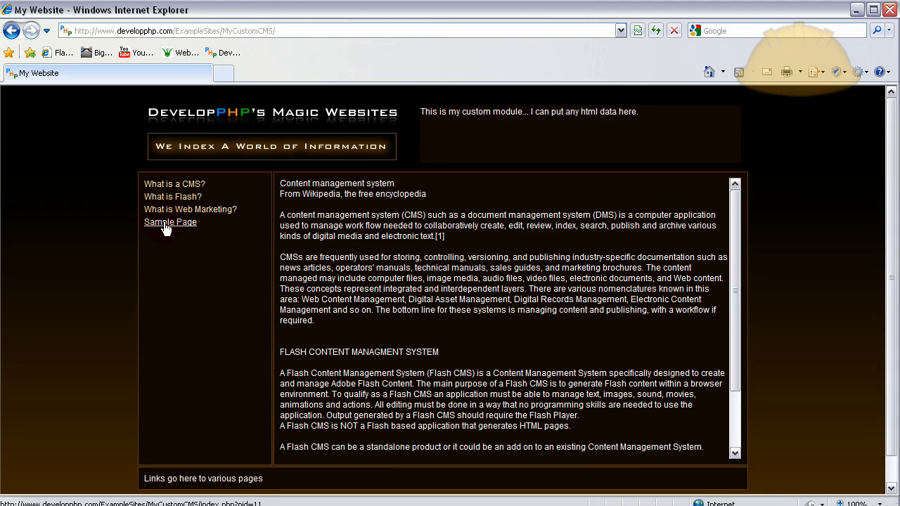
click(170, 221)
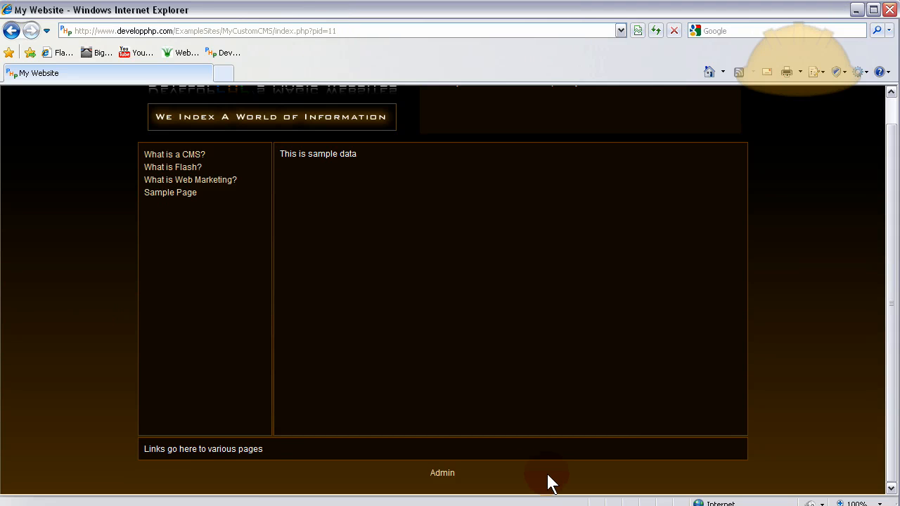
click(443, 473)
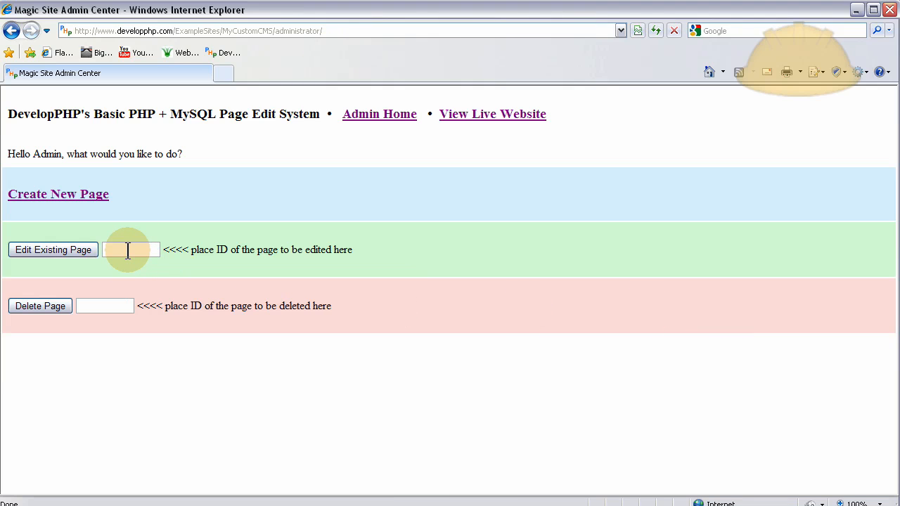
mouse_move(345, 248)
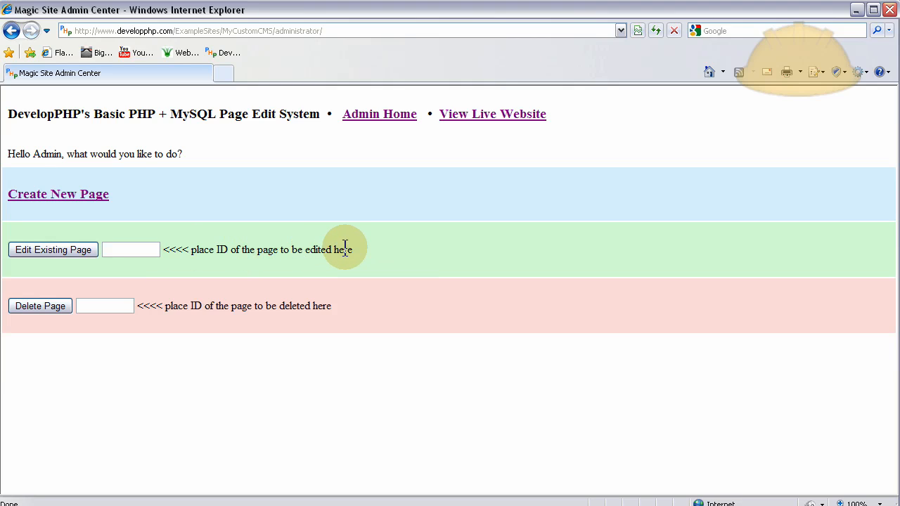
- Trigger the missing-ID warning, dismiss it, then open page ID 11 for editing
text(11)
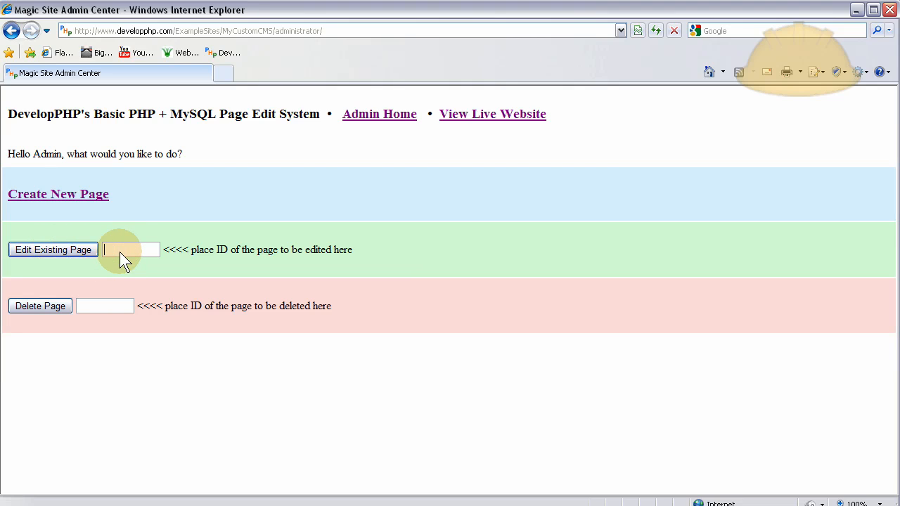
click(52, 250)
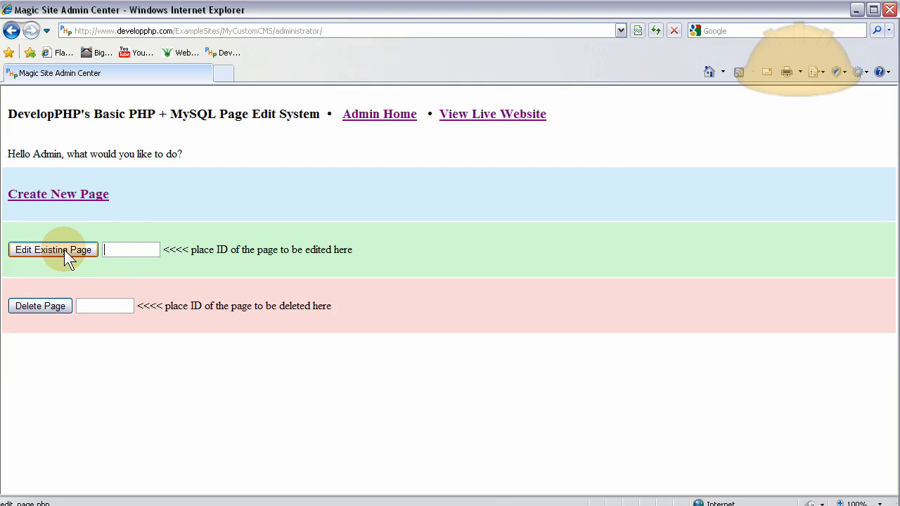
click(52, 250)
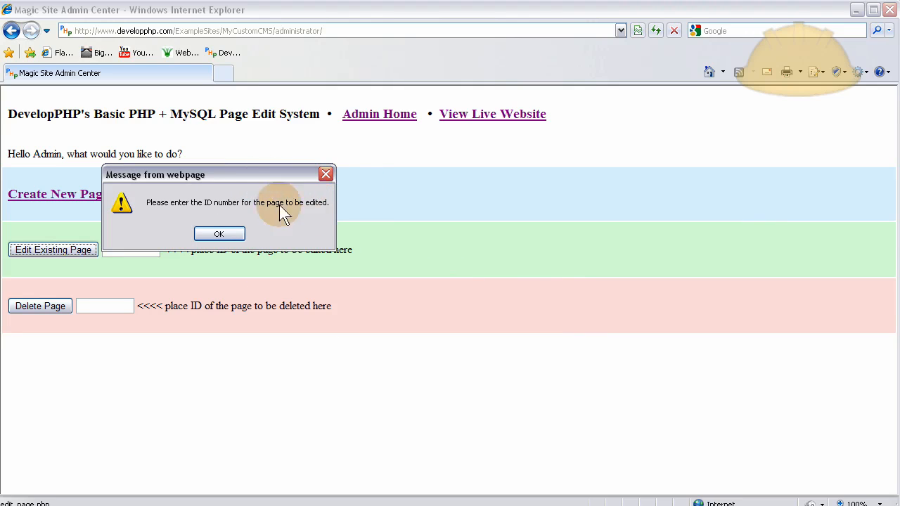
click(219, 233)
text(11)
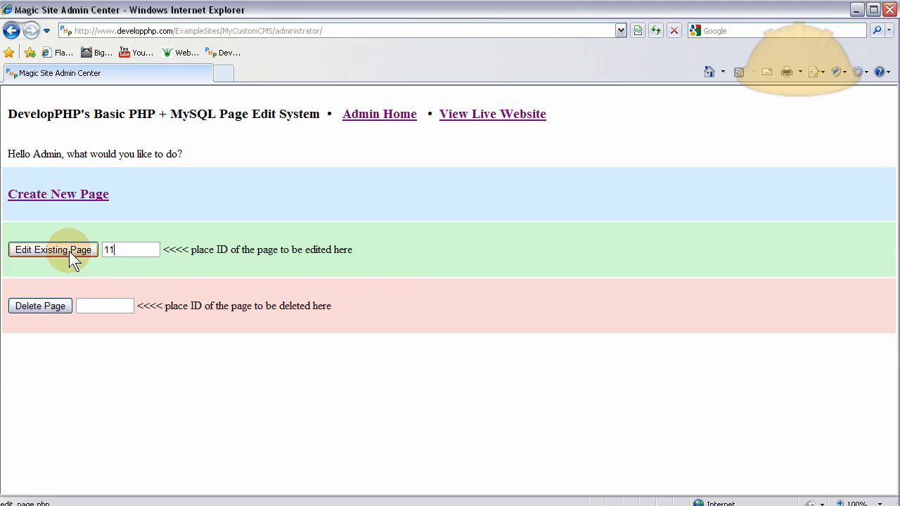
click(53, 250)
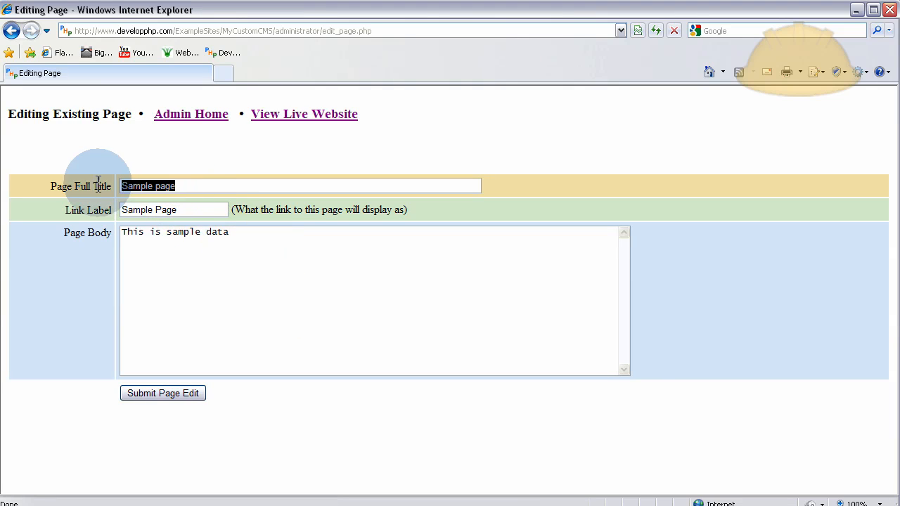
- Retitle page 11 'What is Ajax?' with new body text, save it, and view the live site
text(What is Ajax)
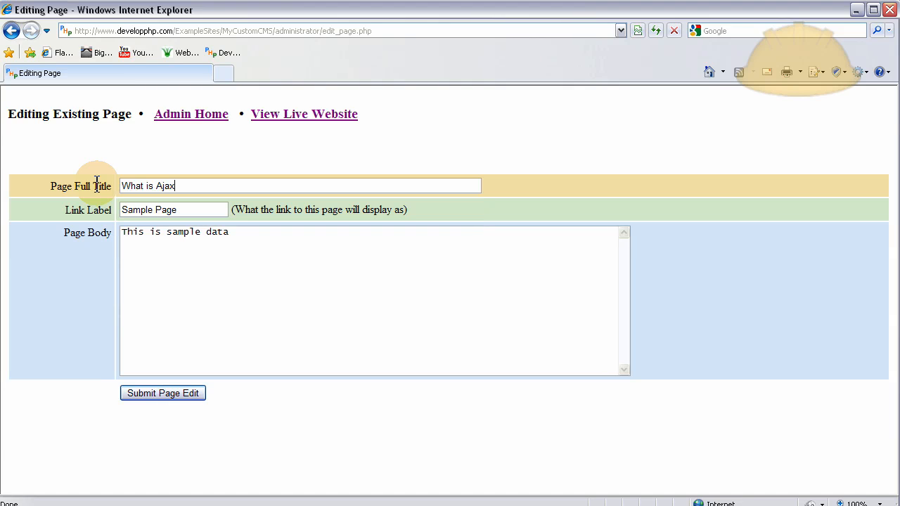
text(?)
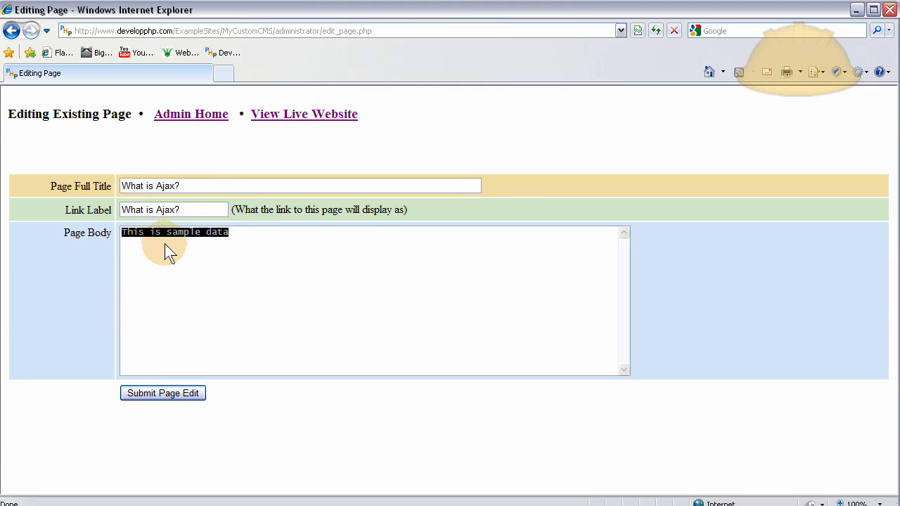
text(Info on Ajax goew)
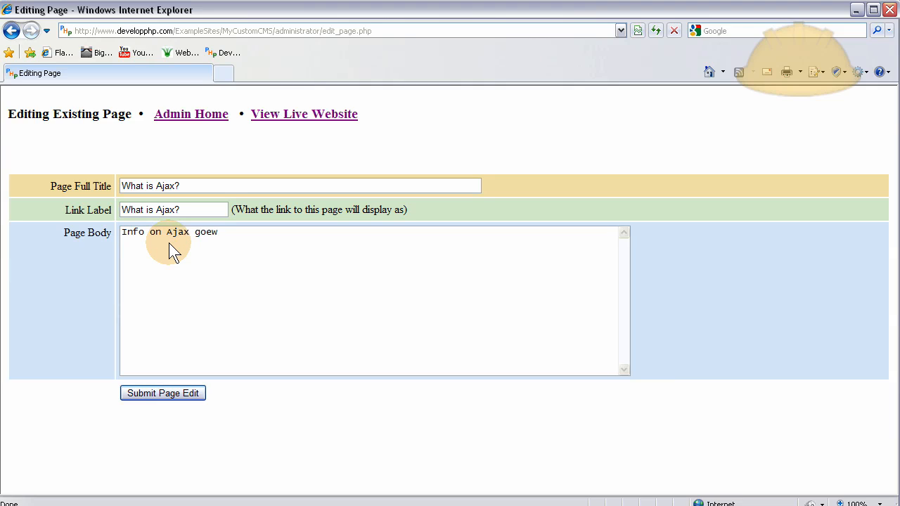
text(goes her)
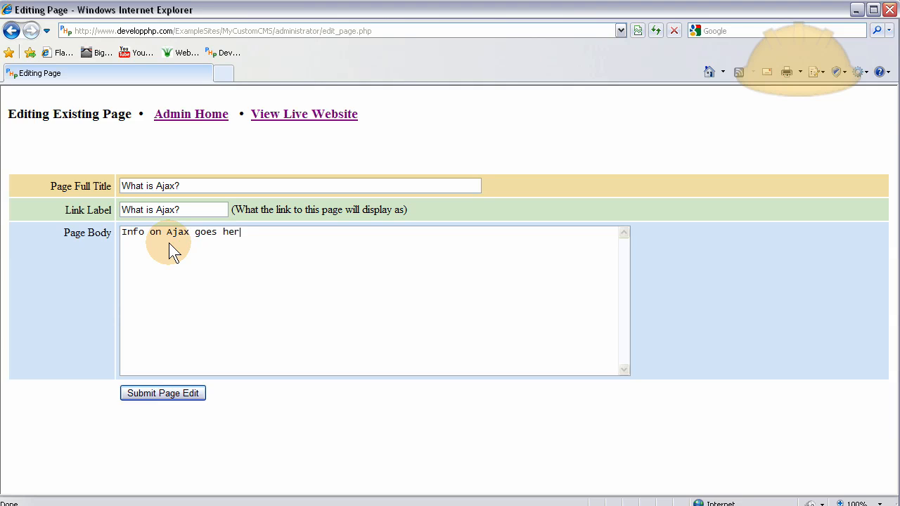
click(163, 394)
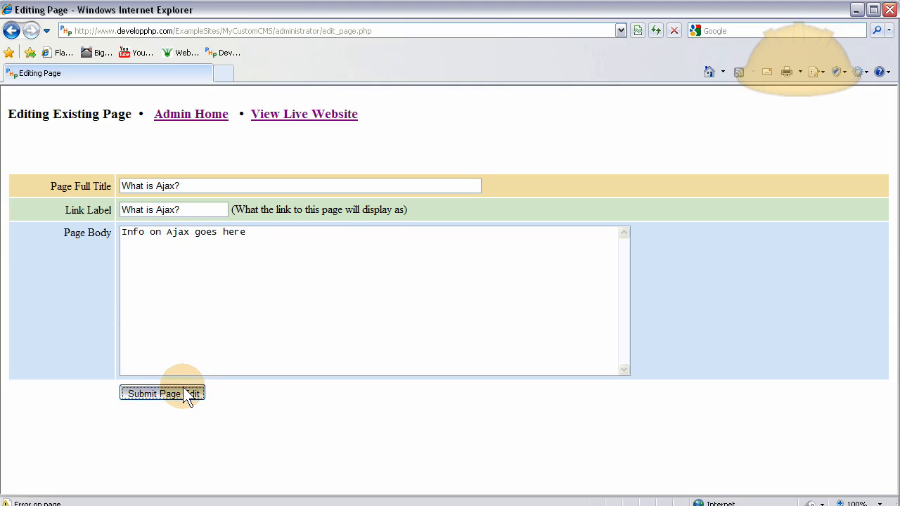
click(152, 394)
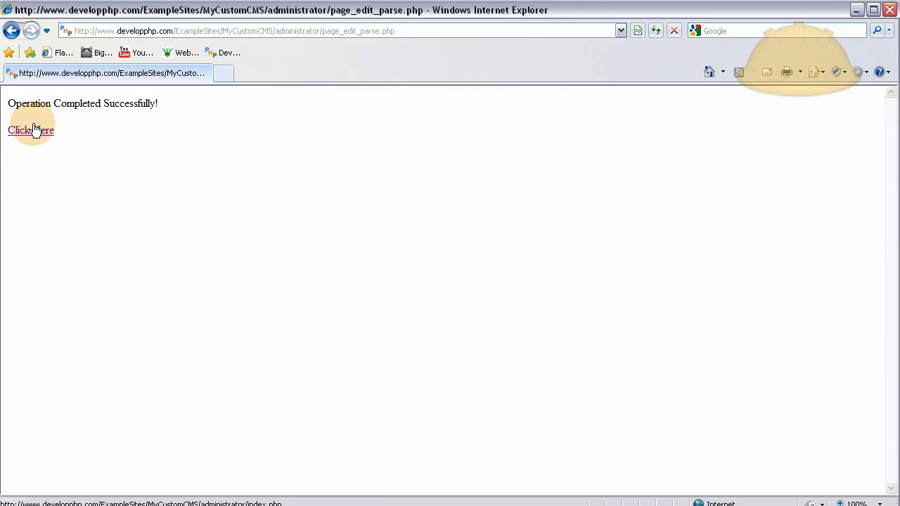
click(31, 130)
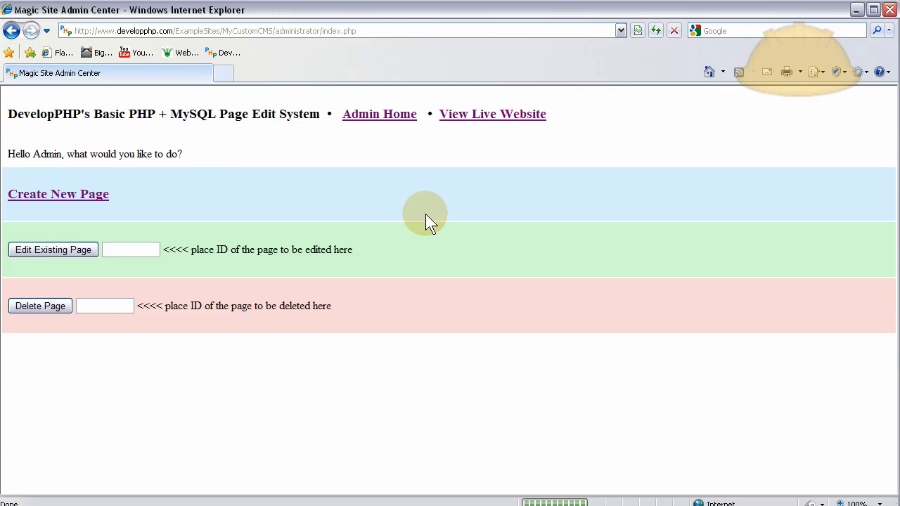
click(492, 114)
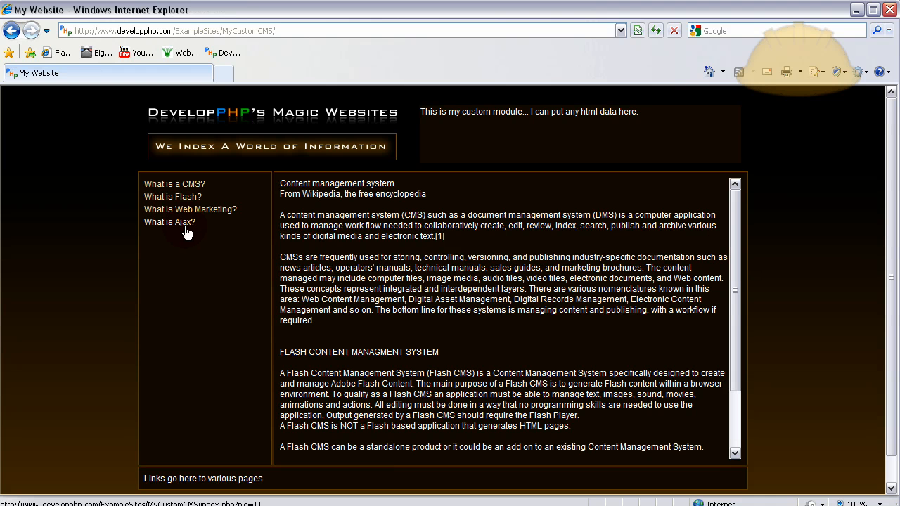
- Switch to the admin index and create_page.php files in Dreamweaver and show the form layout
click(169, 221)
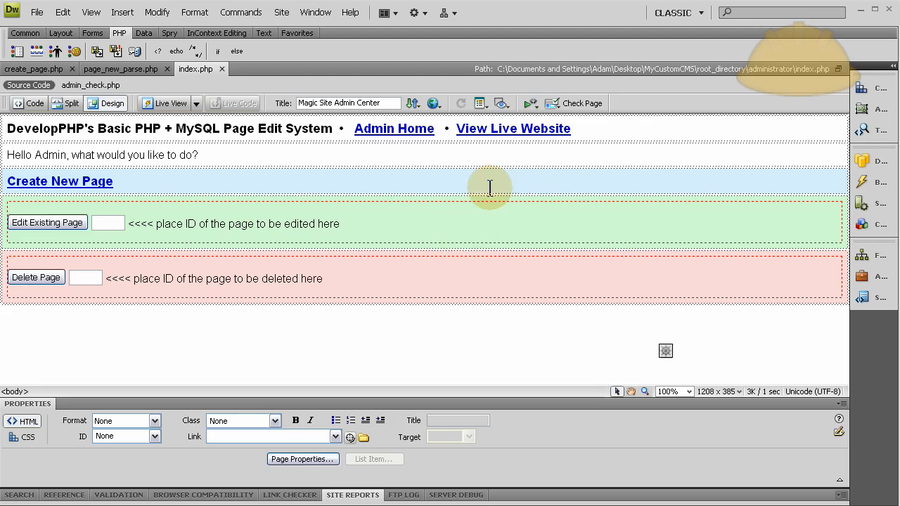
mouse_move(120, 180)
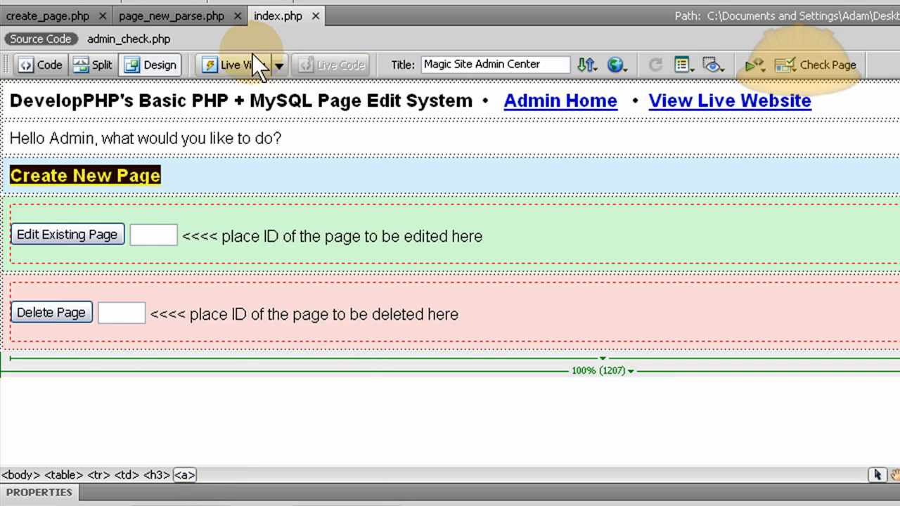
click(48, 15)
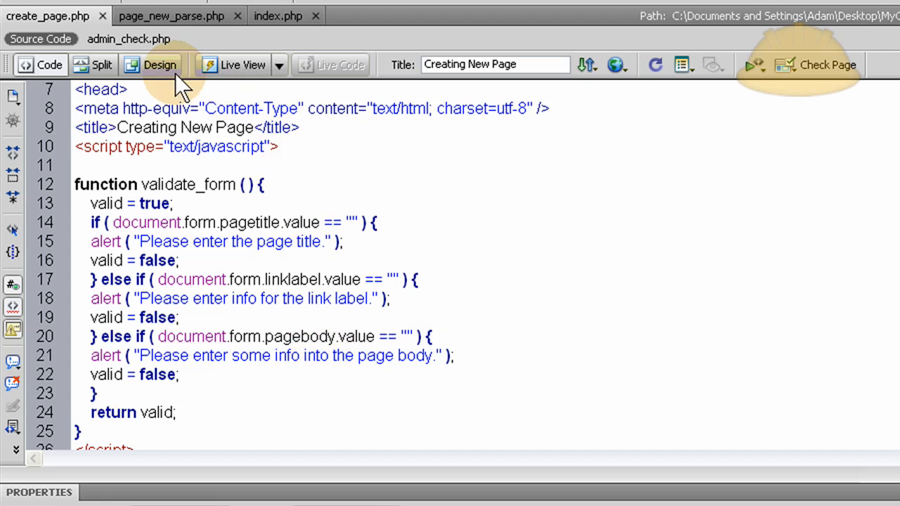
click(160, 65)
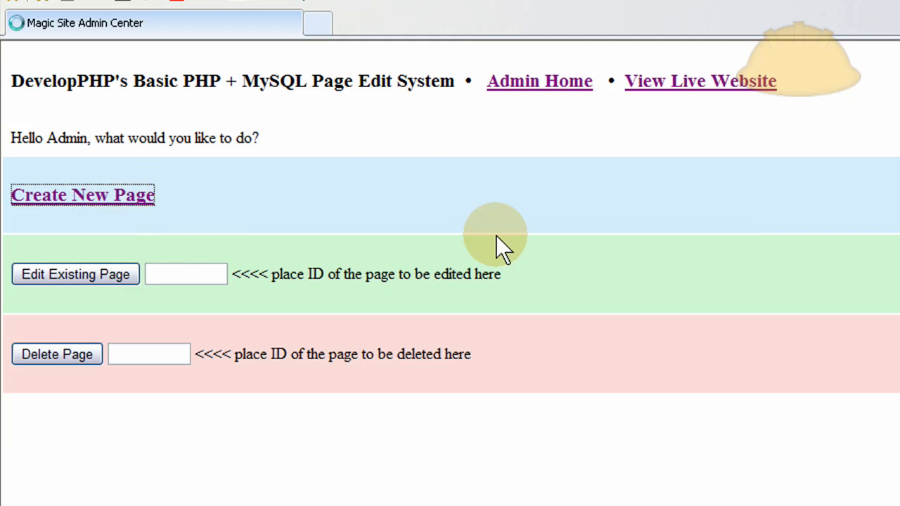
- Submit the Create New Page form empty, then title-only, dismissing the title and link-label warnings
click(81, 195)
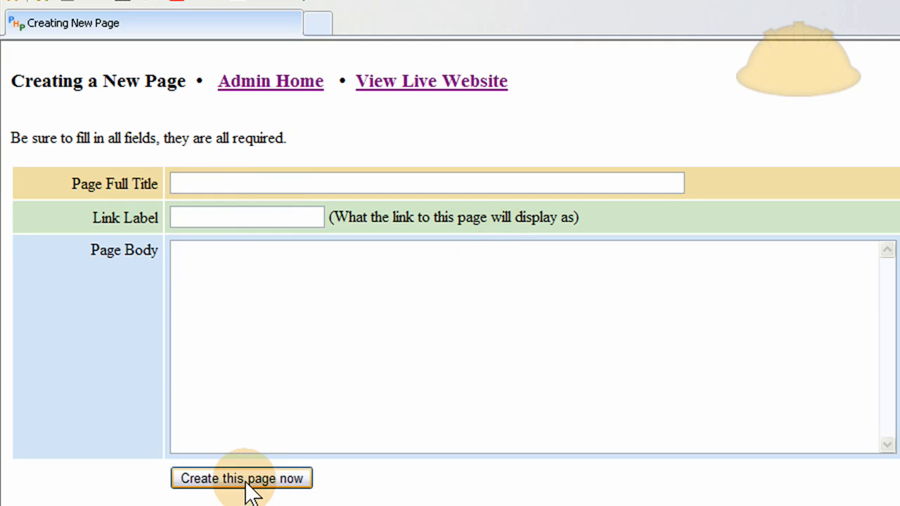
click(242, 478)
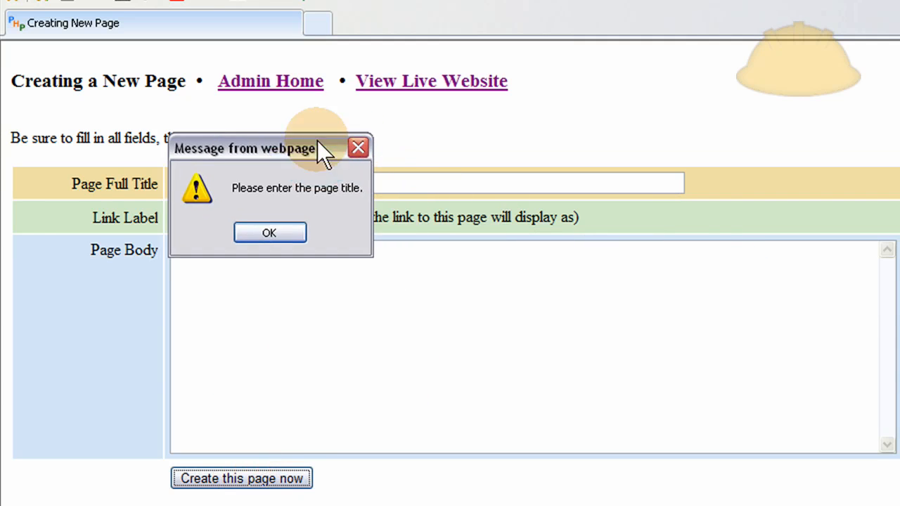
click(269, 233)
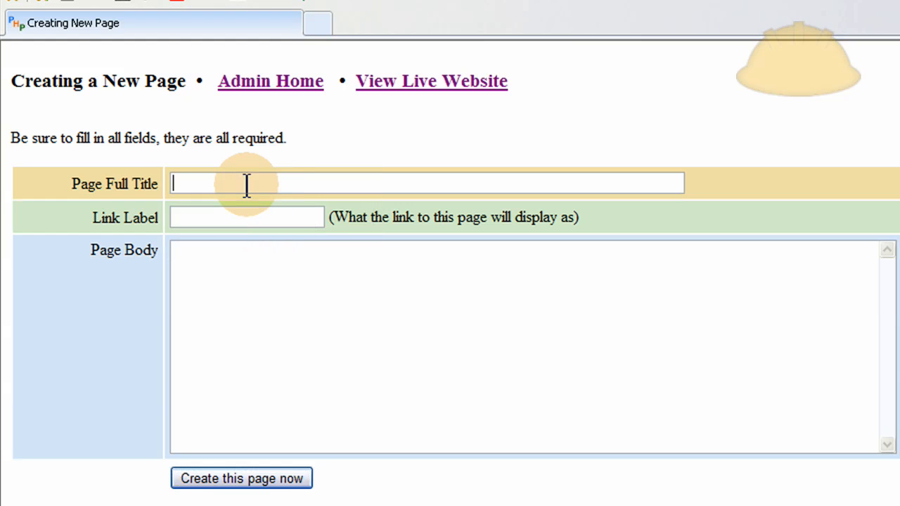
click(241, 478)
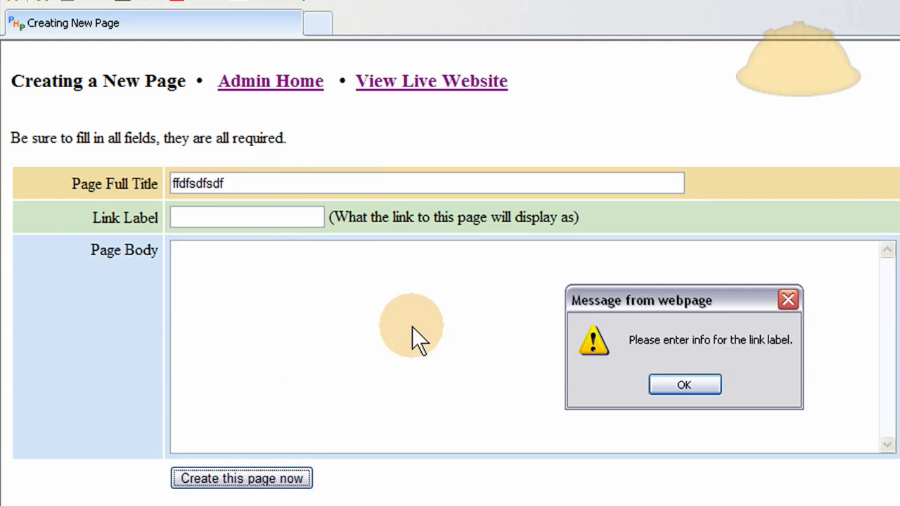
drag(640, 300, 211, 172)
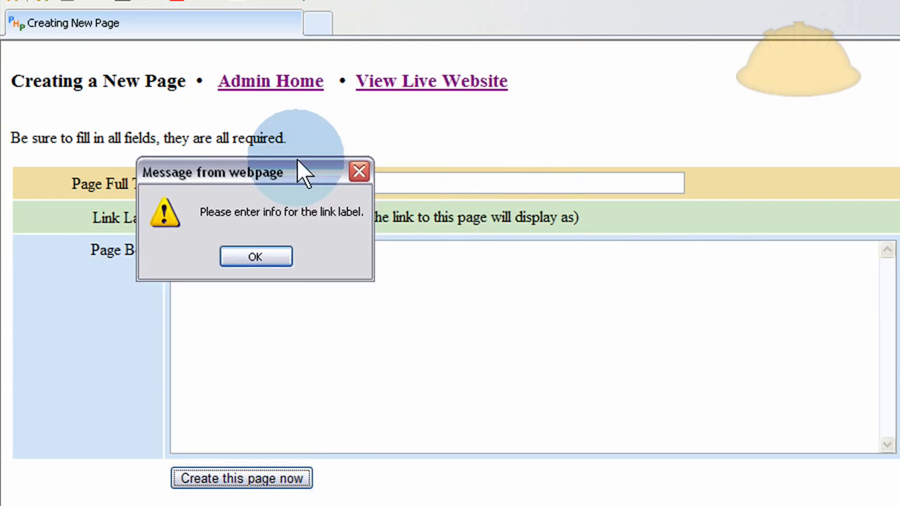
click(255, 256)
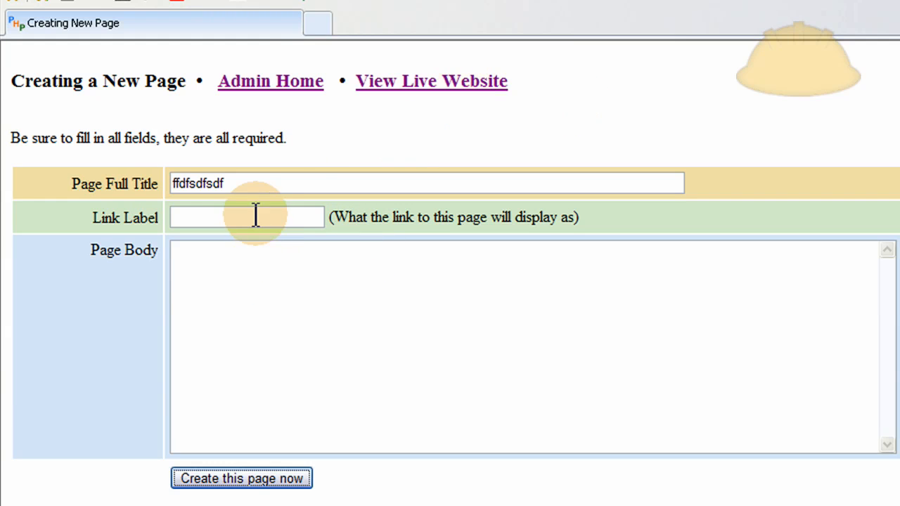
mouse_move(442, 214)
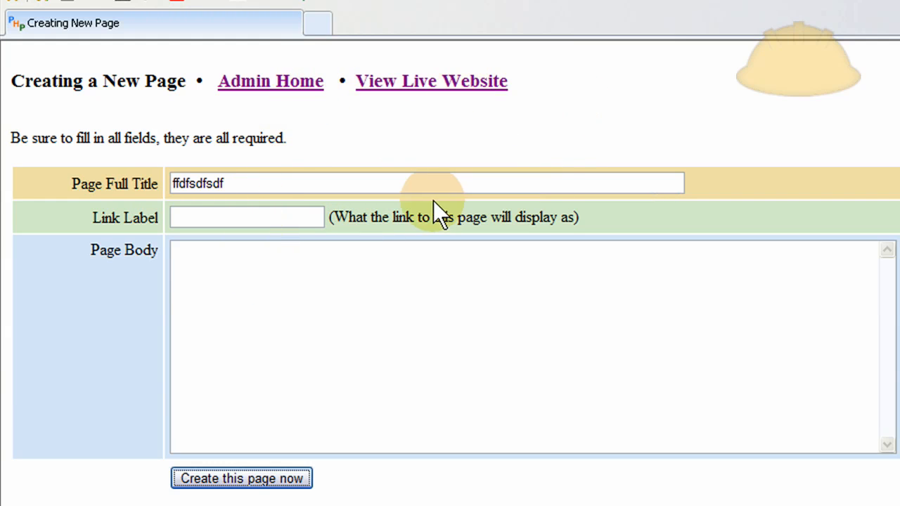
mouse_move(419, 137)
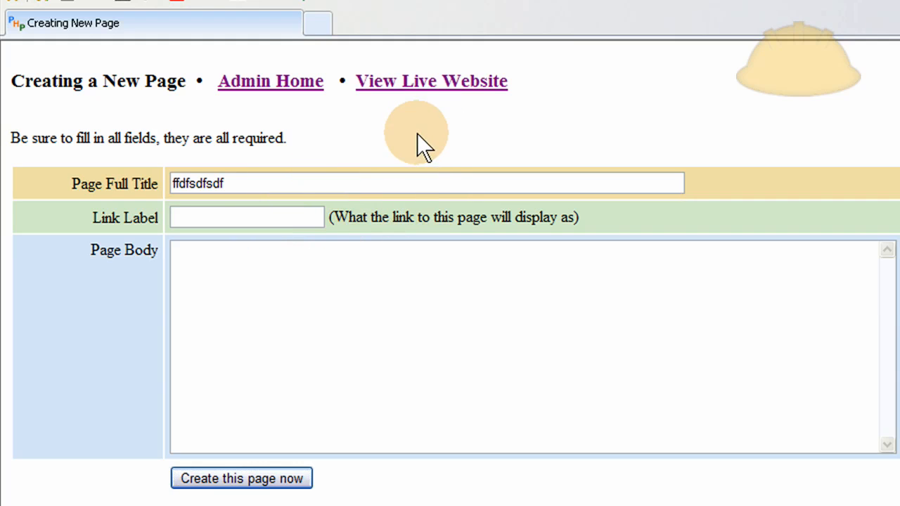
mouse_move(12, 141)
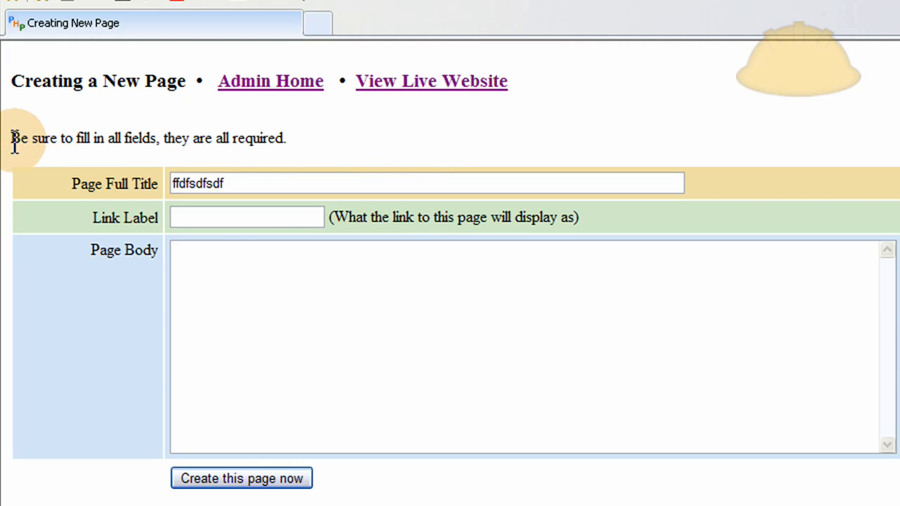
mouse_move(302, 144)
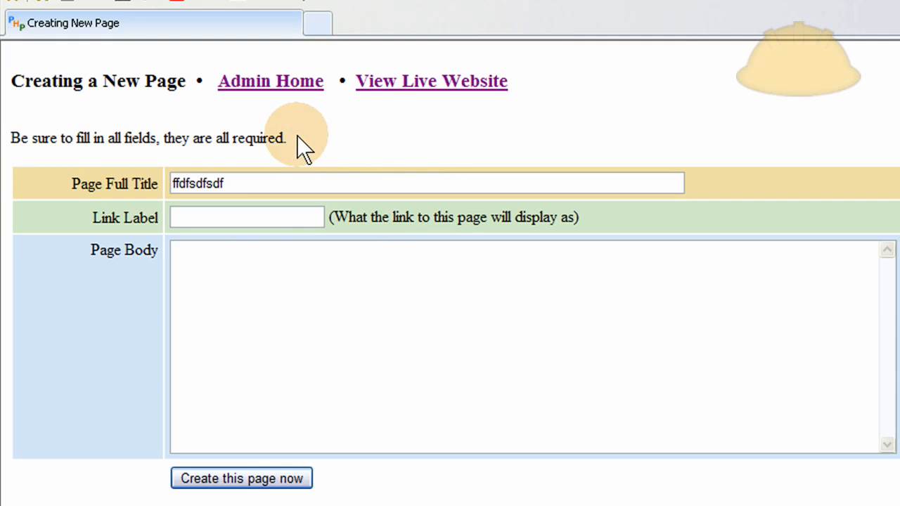
mouse_move(241, 478)
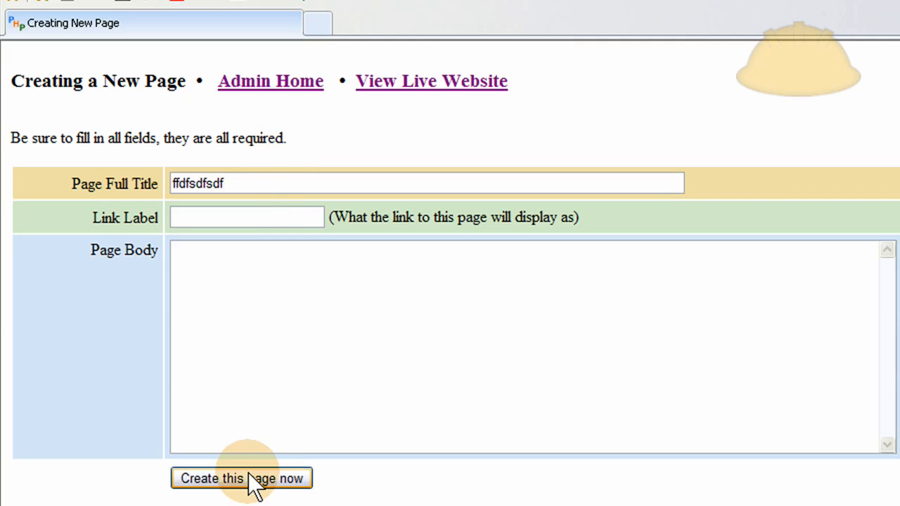
click(241, 478)
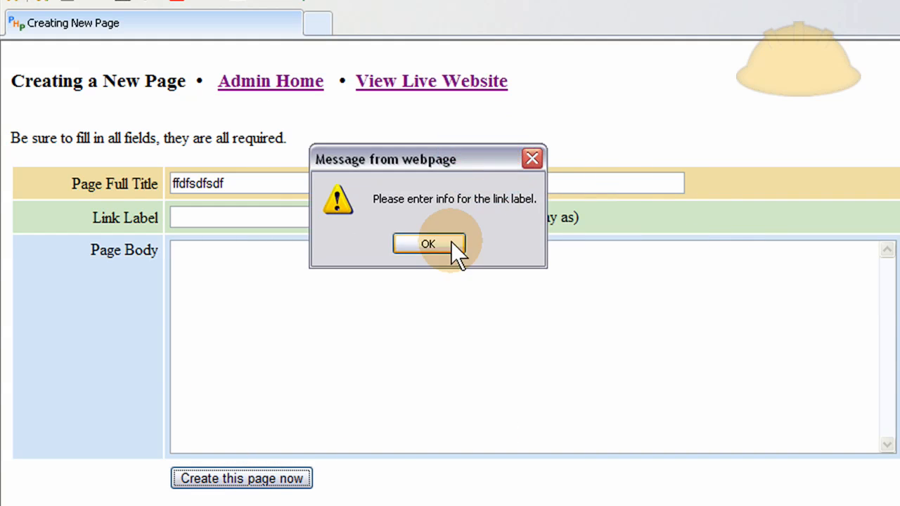
click(428, 243)
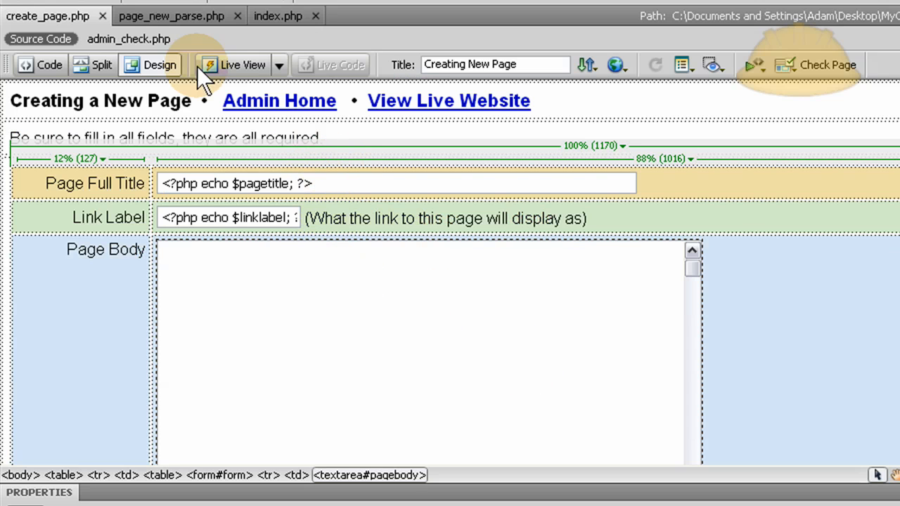
- Show create_page.php in Code view, select page_new_parse in the form action, and scroll the markup
click(40, 64)
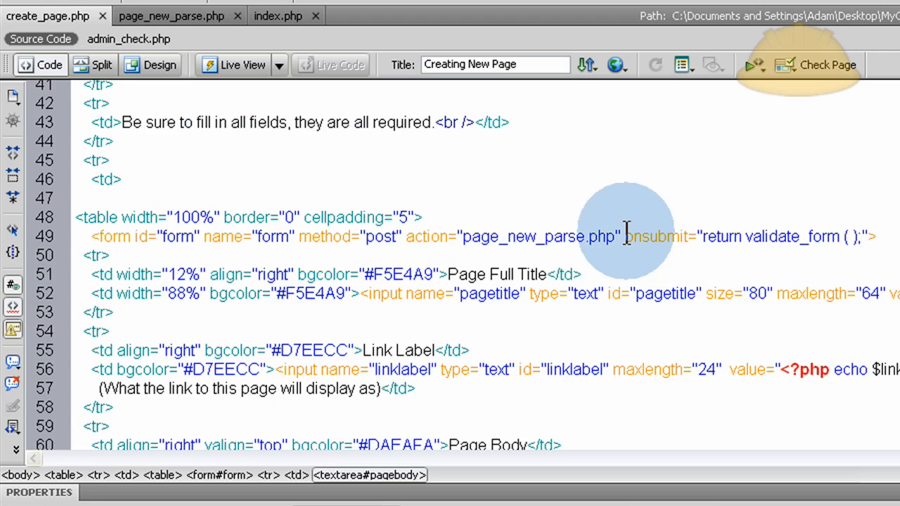
double_click(638, 236)
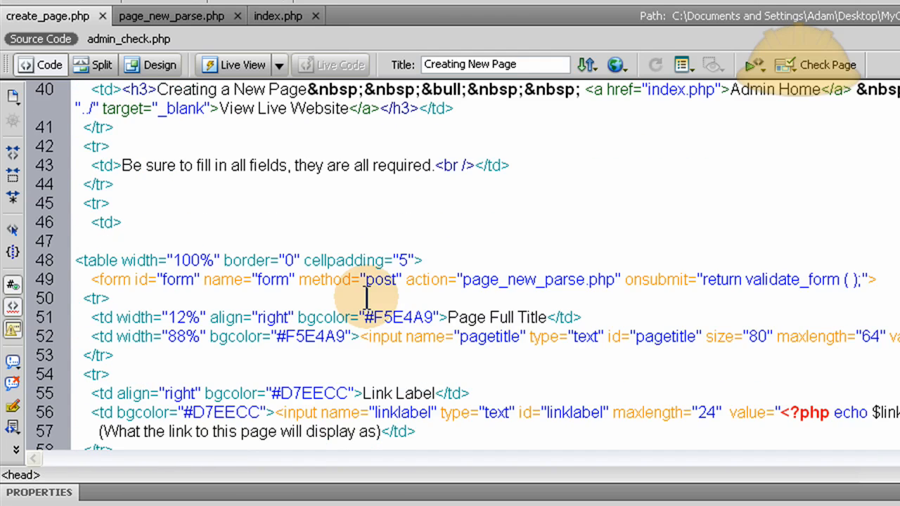
scroll(down, 3)
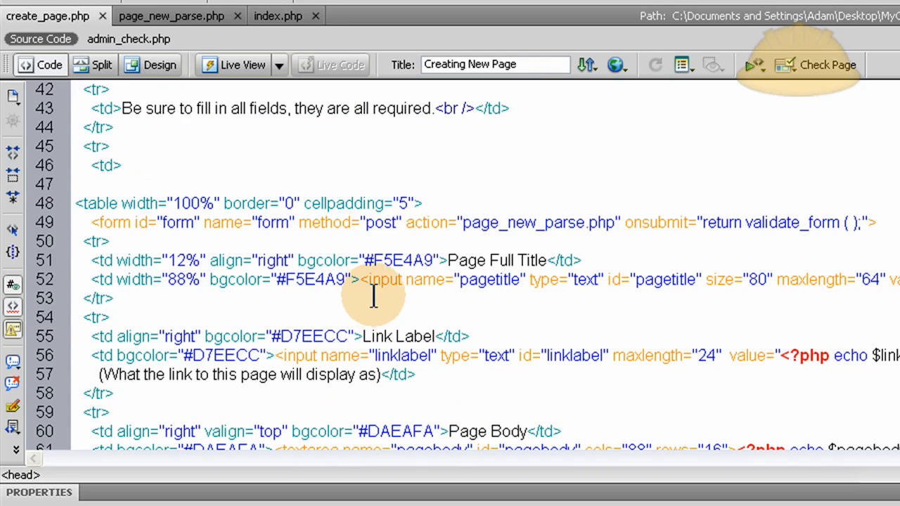
click(505, 222)
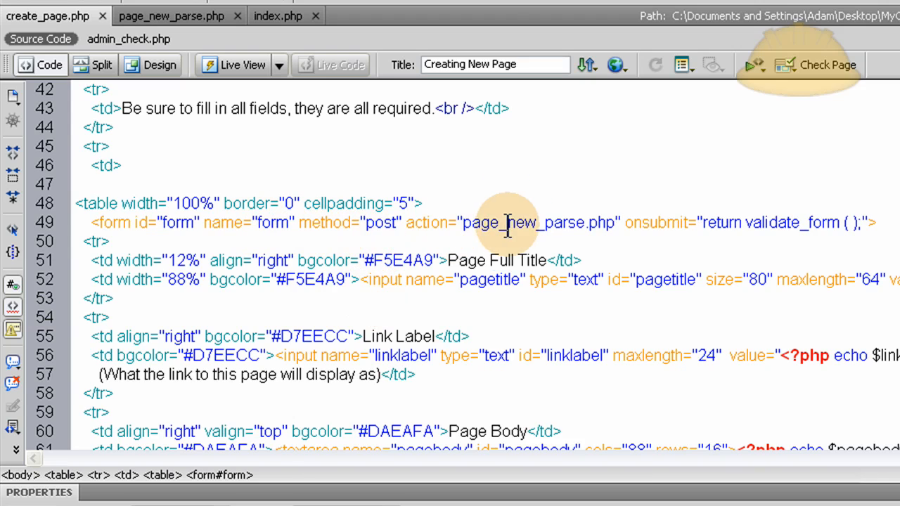
double_click(537, 223)
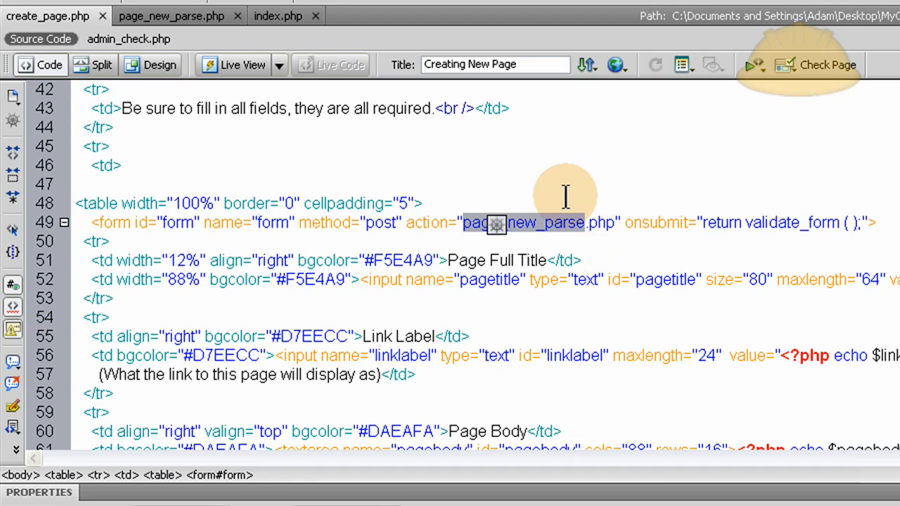
scroll(down, 3)
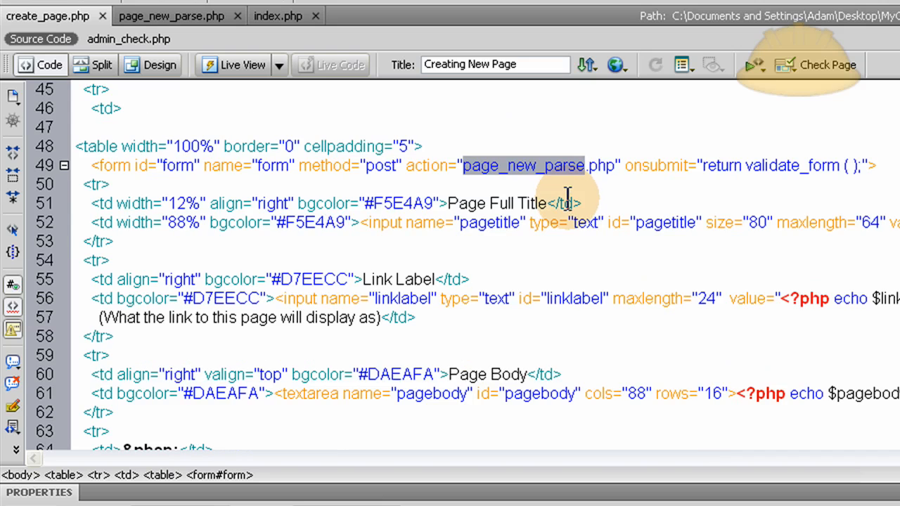
mouse_move(647, 277)
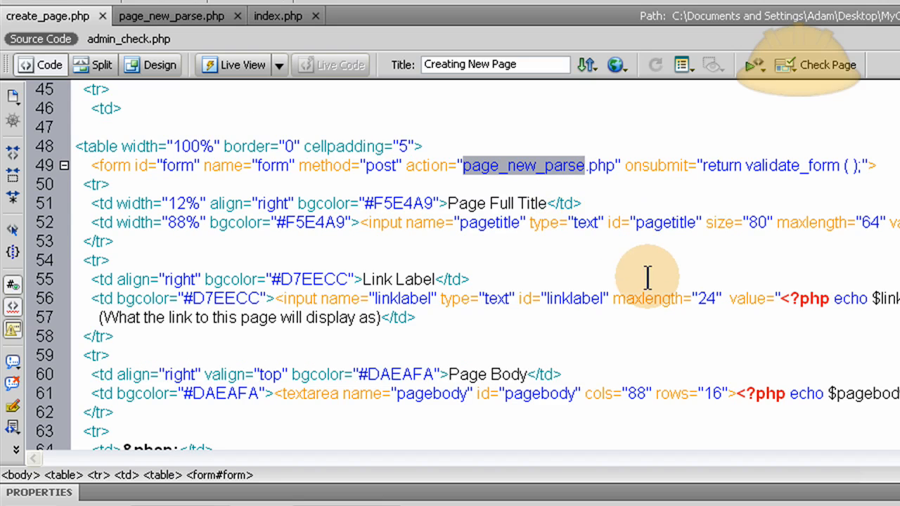
mouse_move(651, 302)
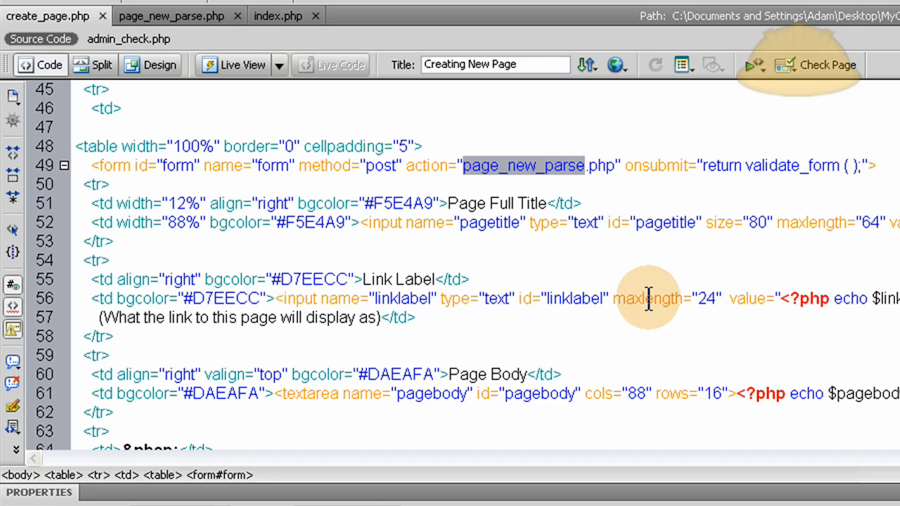
scroll(up, 3)
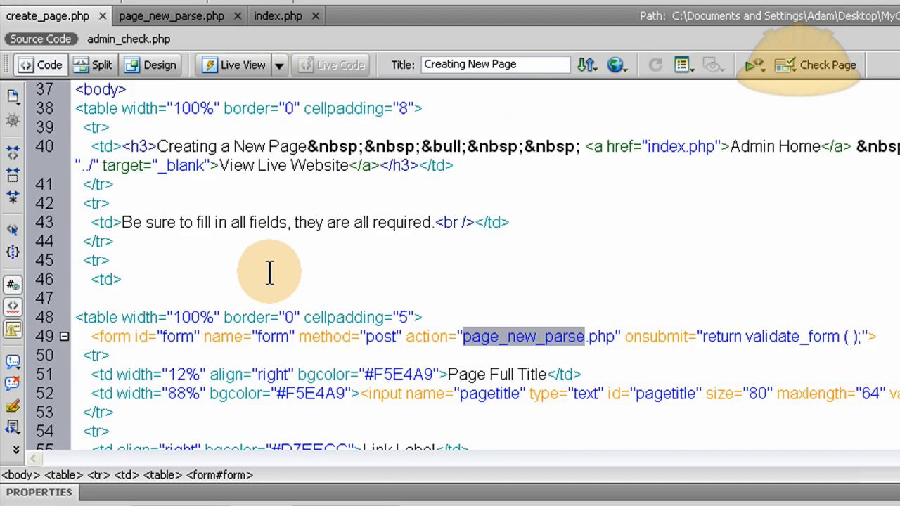
scroll(down, 3)
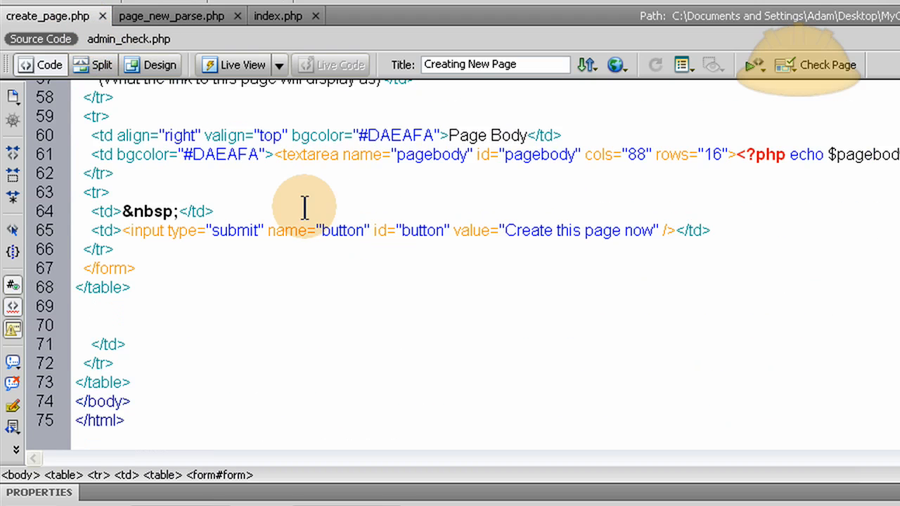
- Leave Internet Explorer's Creating New Page form and return to create_page.php in Code view
click(233, 65)
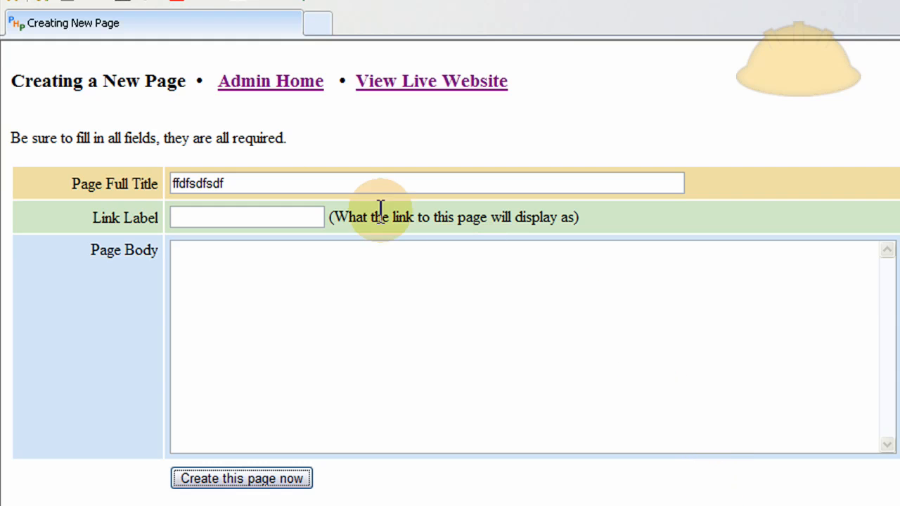
mouse_move(468, 297)
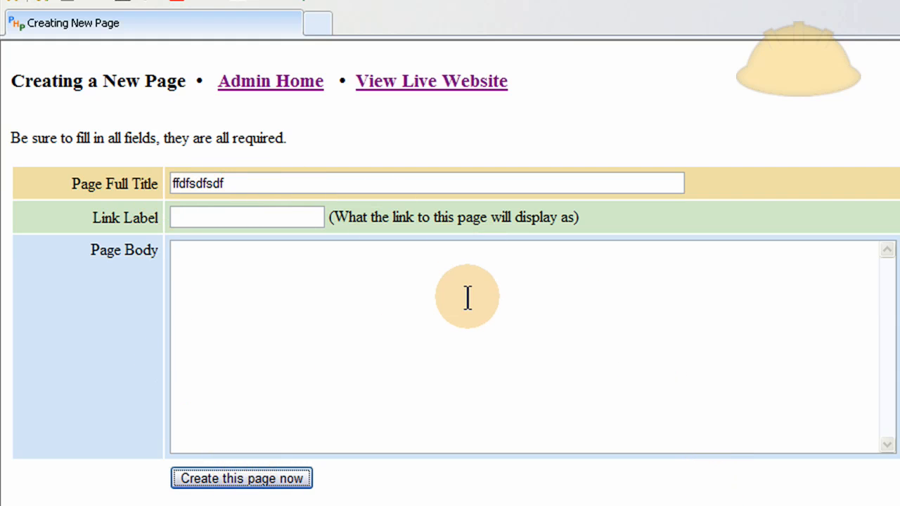
mouse_move(151, 169)
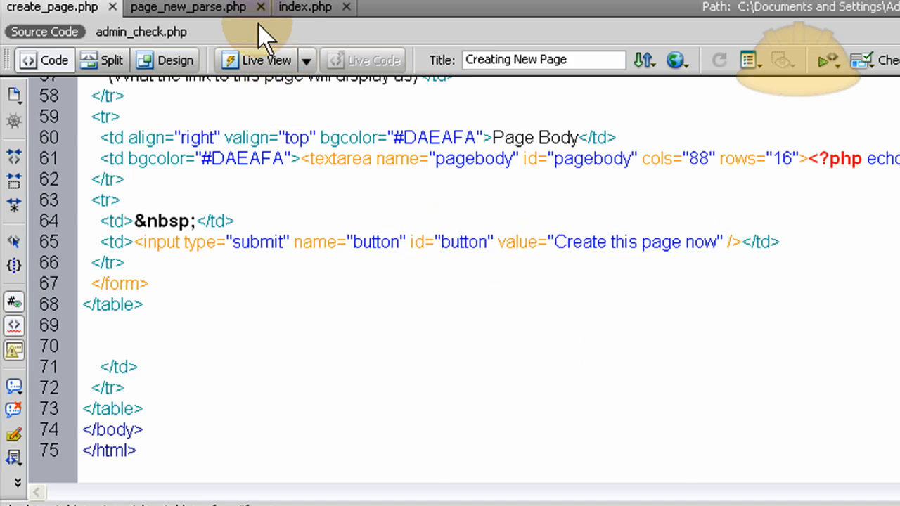
- Switch to page_new_parse.php and review the three filterFunction call lines
click(188, 7)
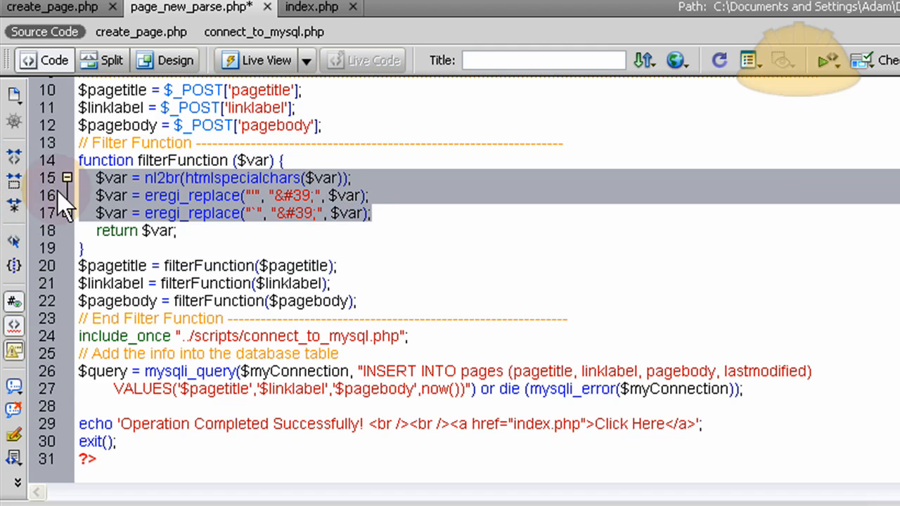
click(383, 213)
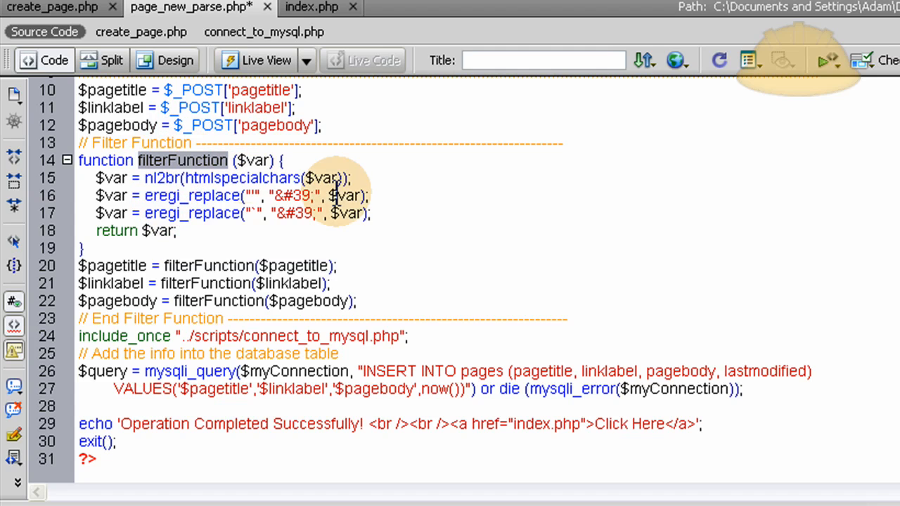
mouse_move(390, 211)
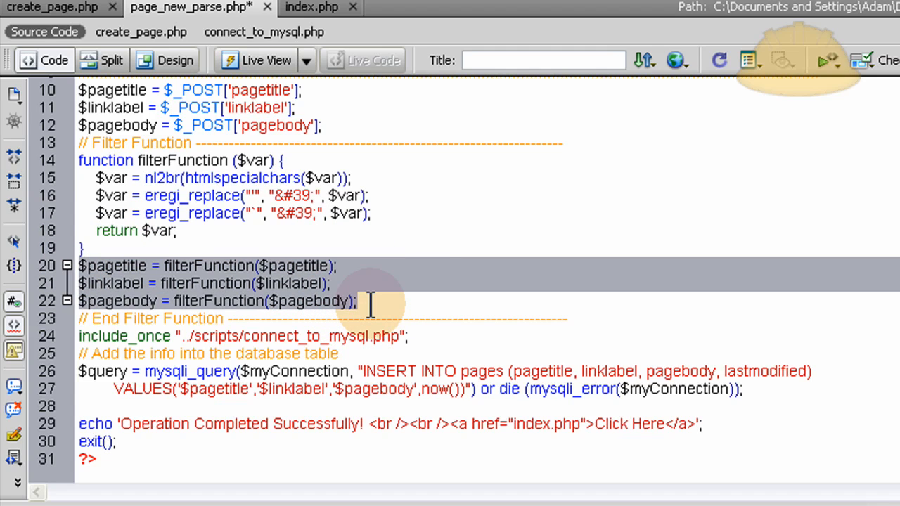
click(116, 283)
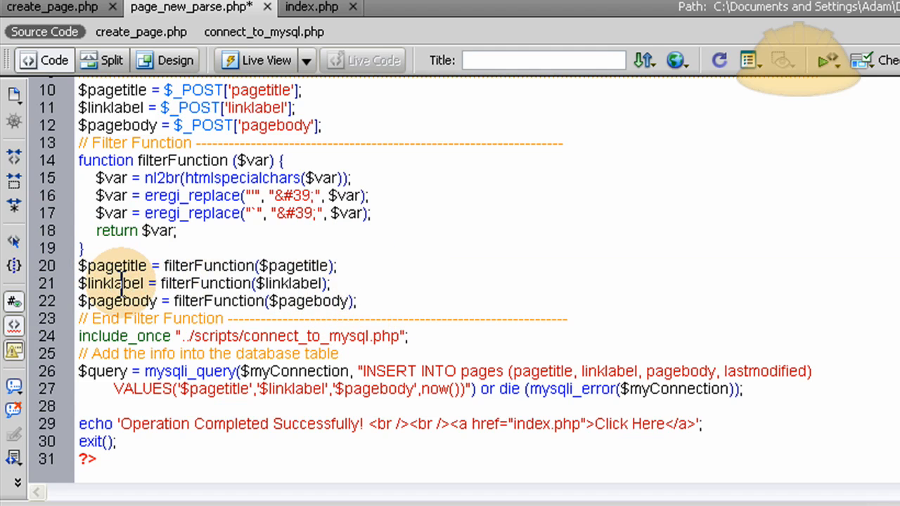
- Highlight the linklabel and pagebody variables and the &#39; apostrophe entity in the script
double_click(118, 300)
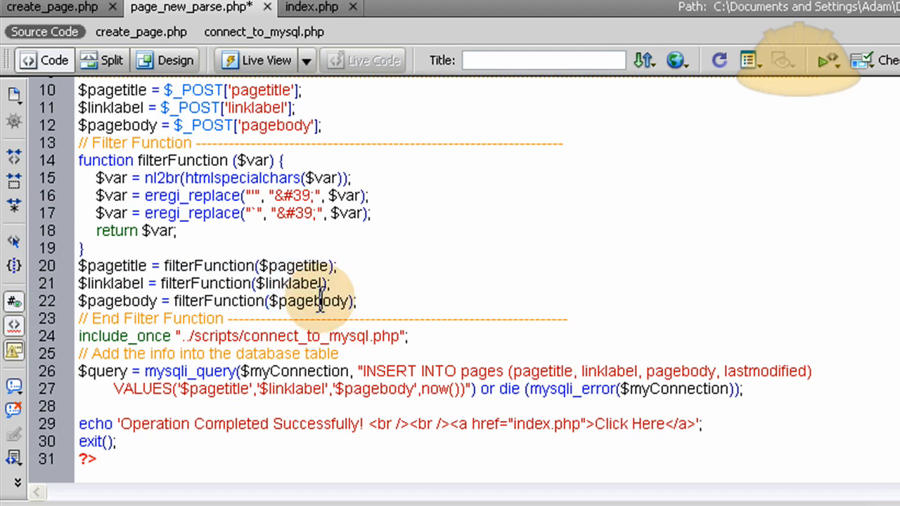
double_click(297, 266)
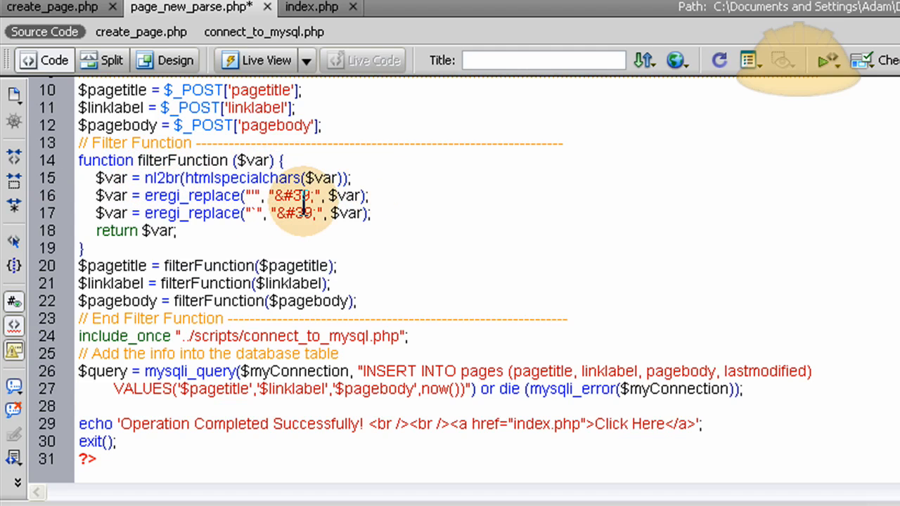
double_click(244, 178)
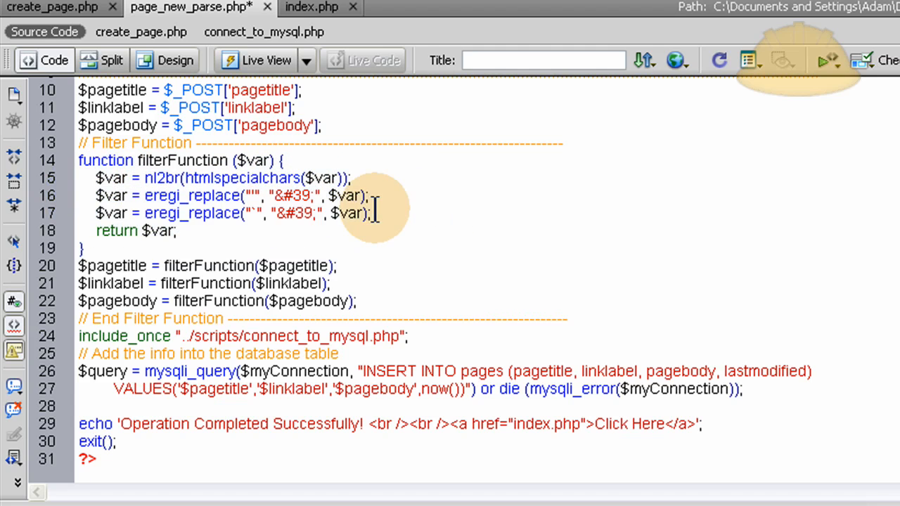
mouse_move(203, 239)
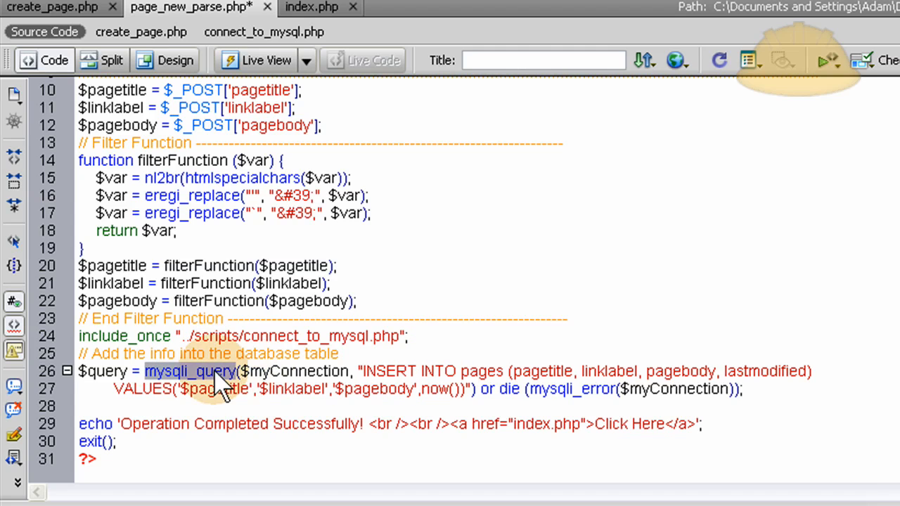
click(443, 371)
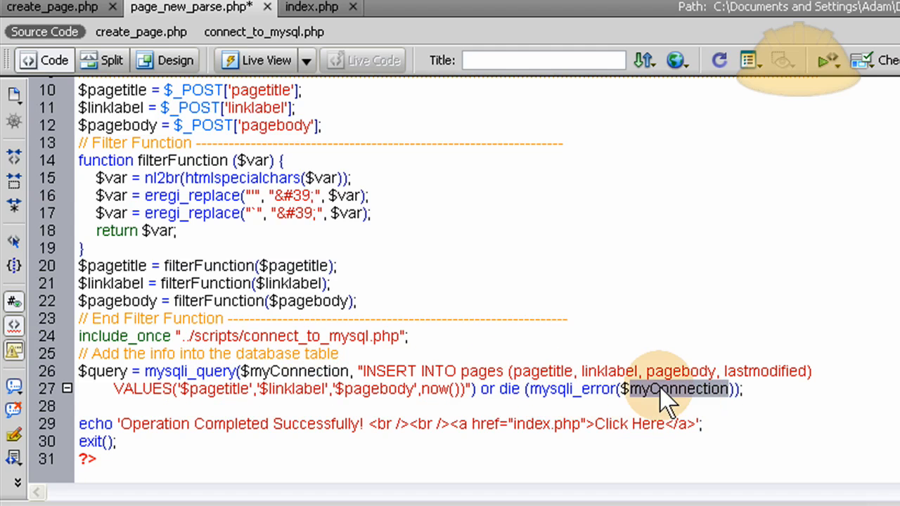
mouse_move(447, 402)
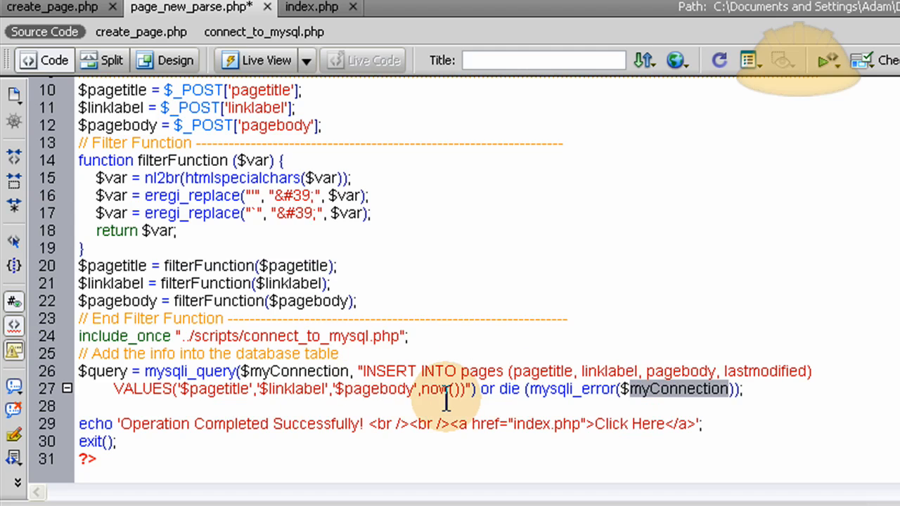
mouse_move(550, 326)
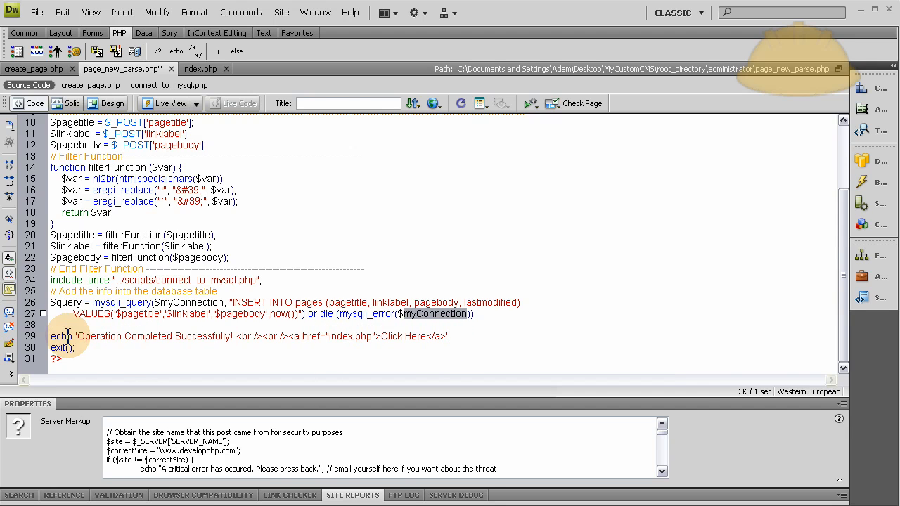
- Switch to index.php in Design view and select its page_delete_parse.php delete form
click(198, 69)
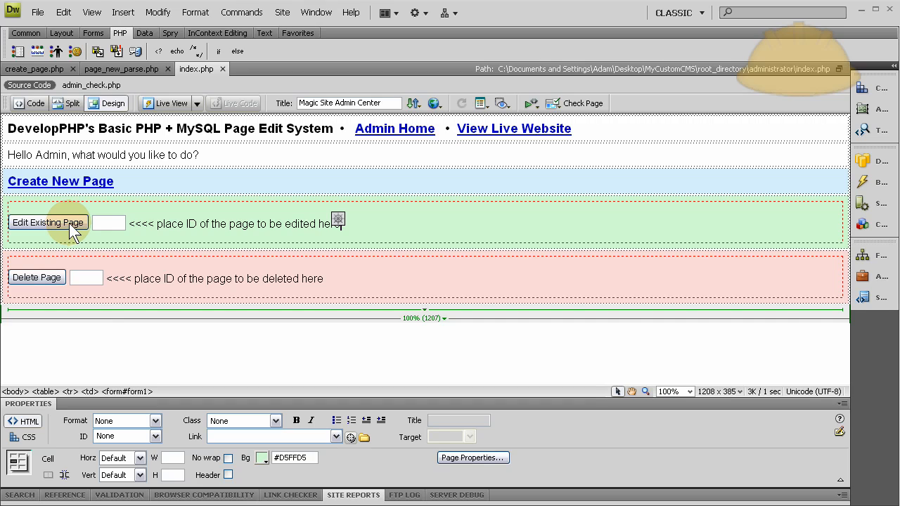
mouse_move(404, 224)
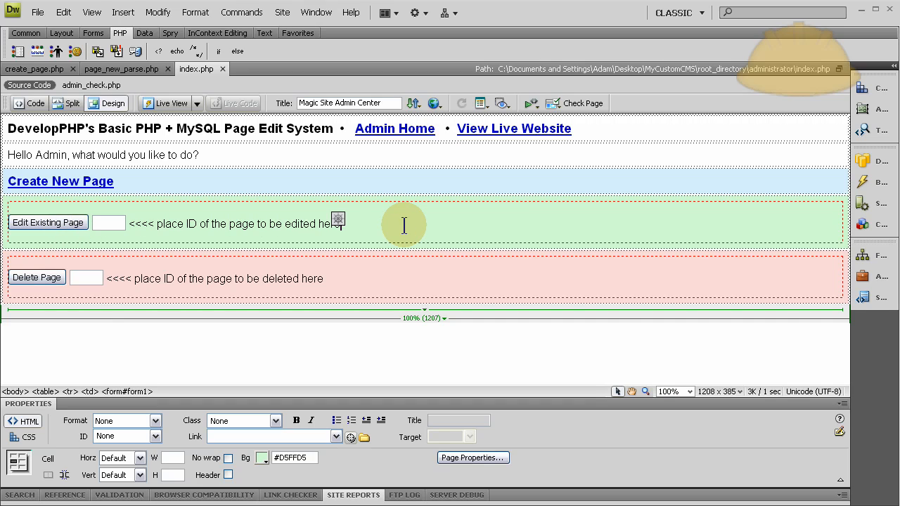
mouse_move(404, 229)
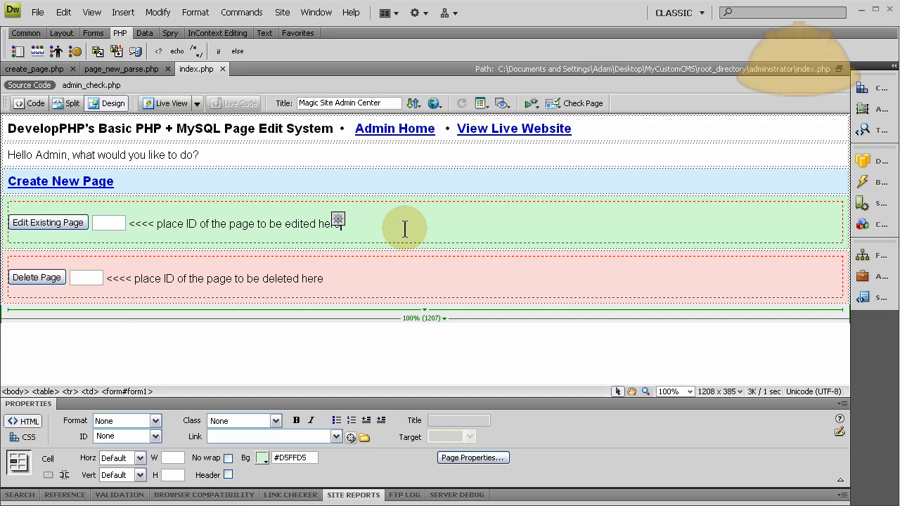
mouse_move(312, 249)
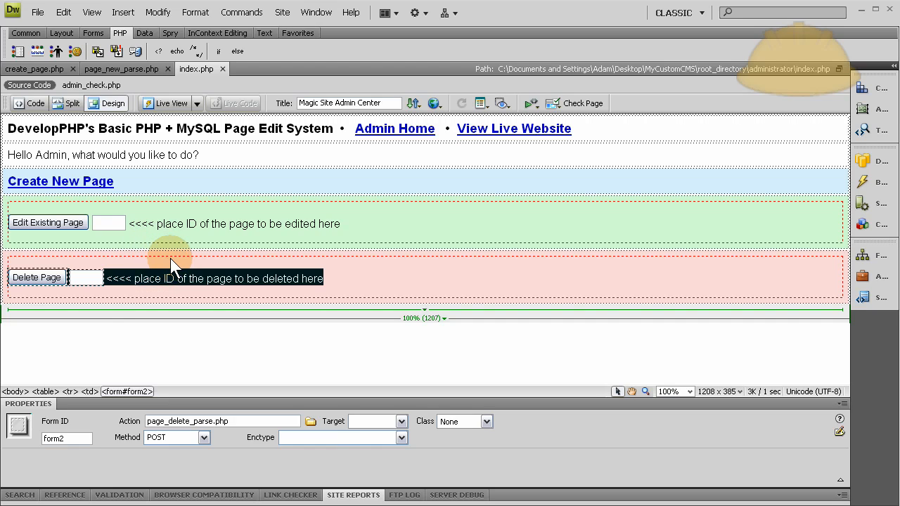
mouse_move(338, 267)
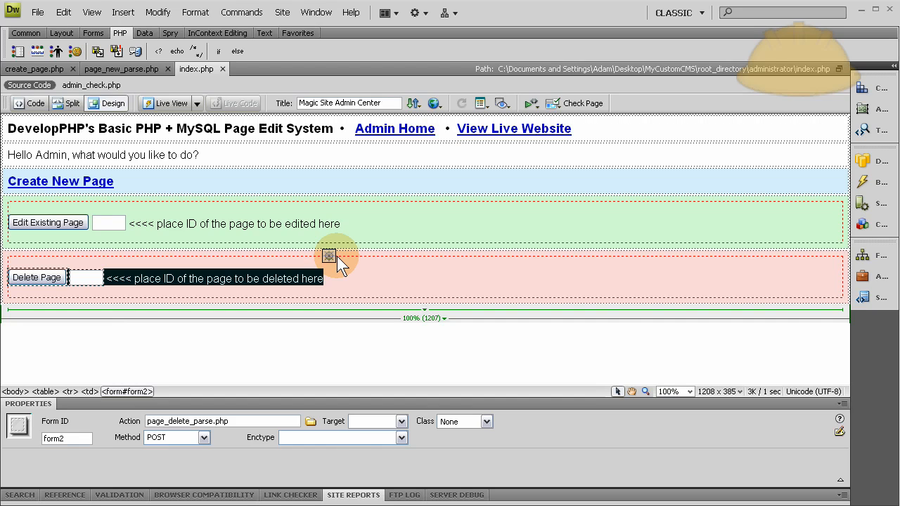
mouse_move(337, 369)
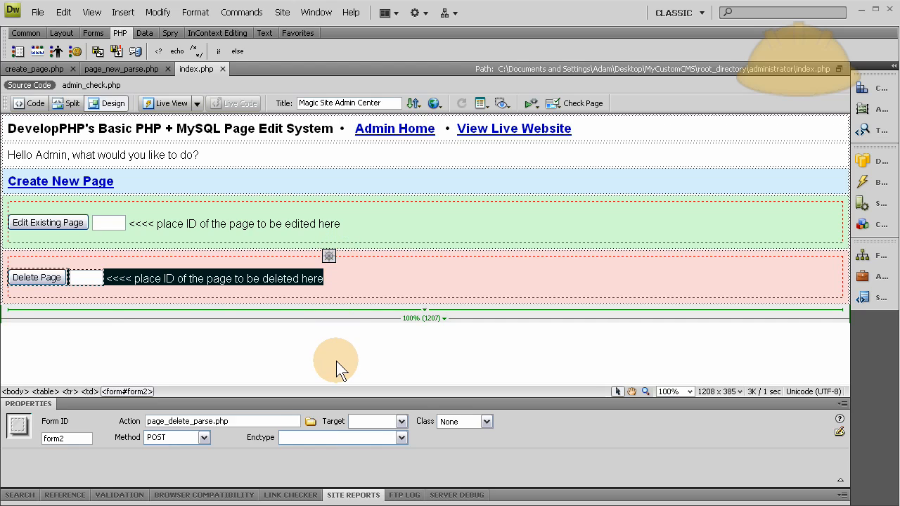
click(380, 280)
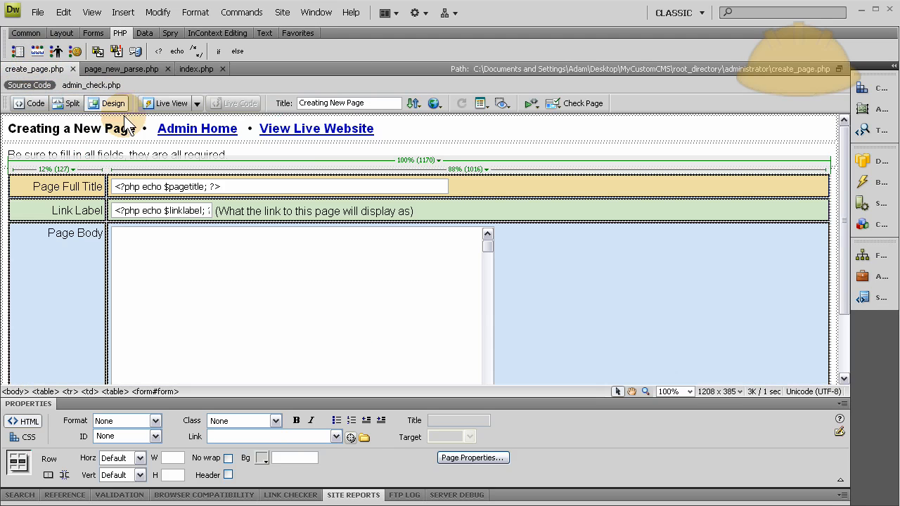
click(385, 256)
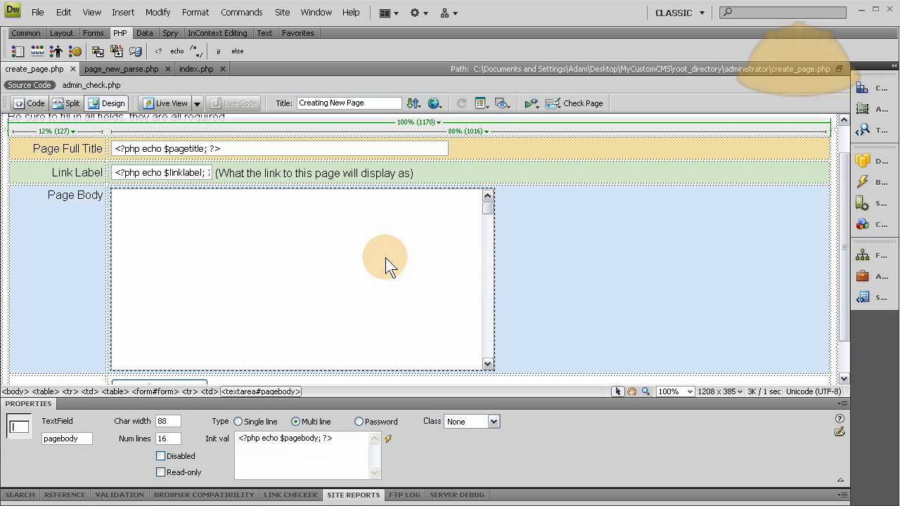
mouse_move(280, 221)
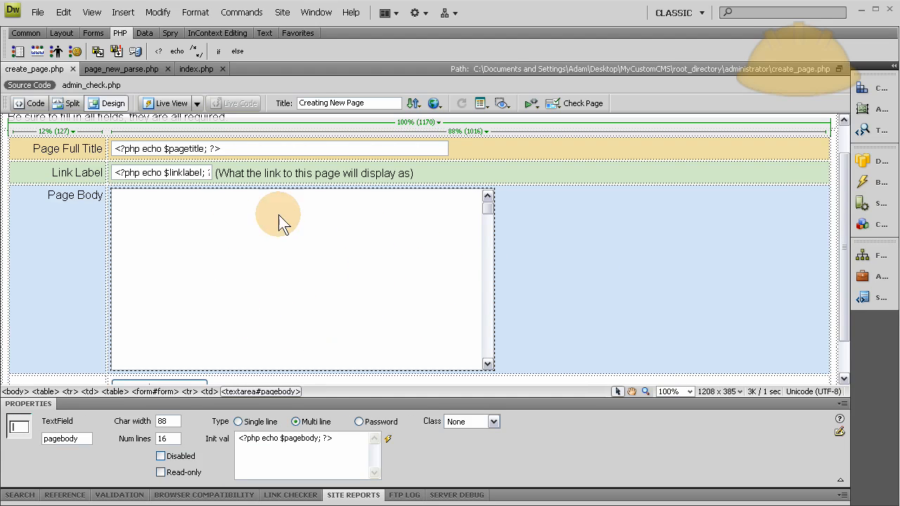
mouse_move(320, 228)
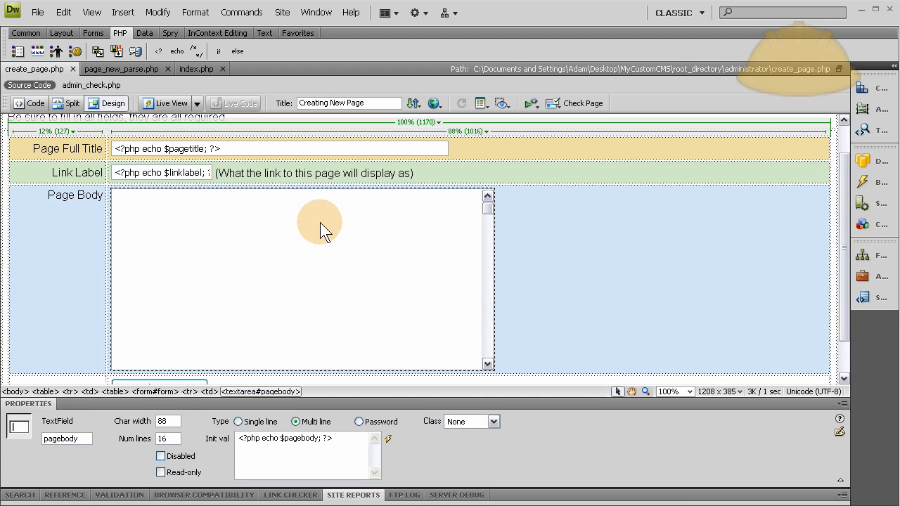
mouse_move(488, 225)
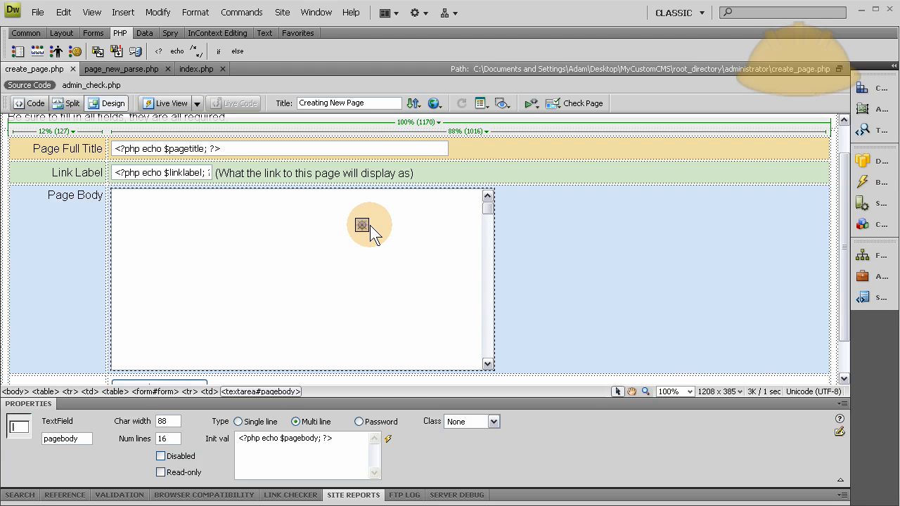
mouse_move(306, 224)
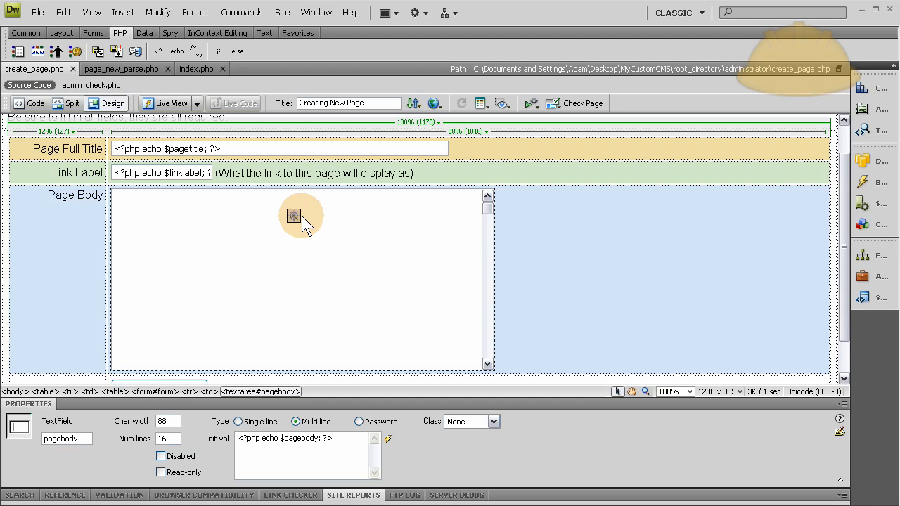
click(301, 216)
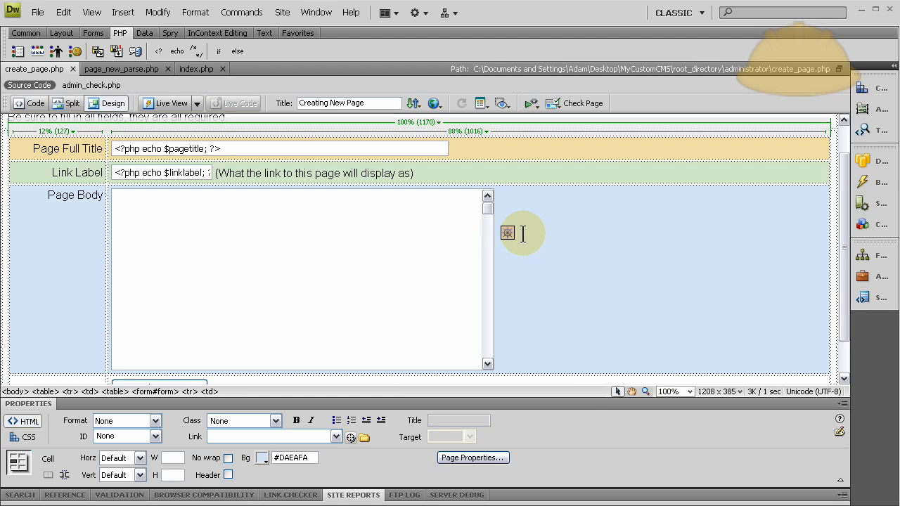
mouse_move(578, 210)
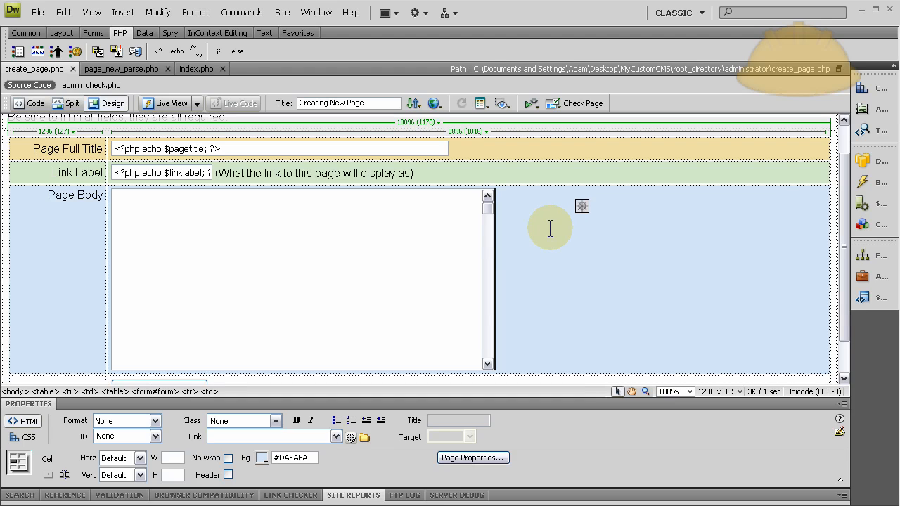
mouse_move(519, 226)
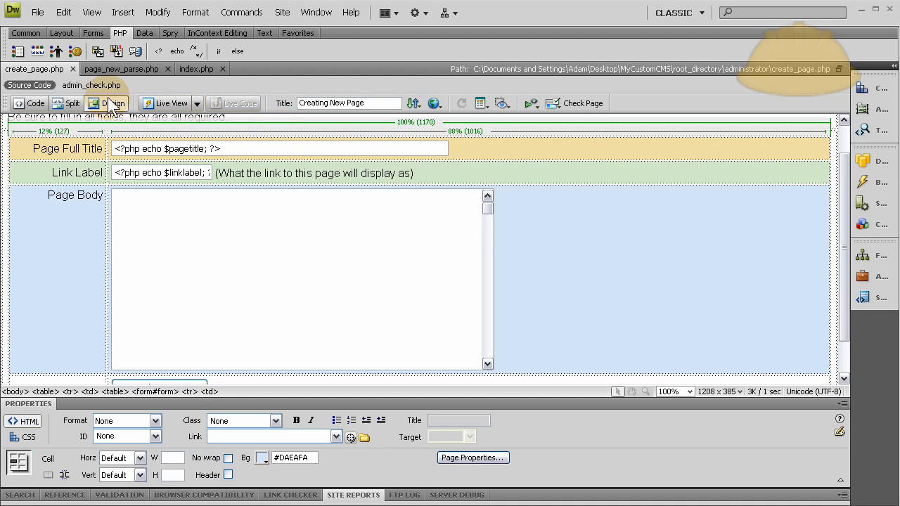
- Switch to index.php and select the Edit Existing Page form in Design view
click(198, 68)
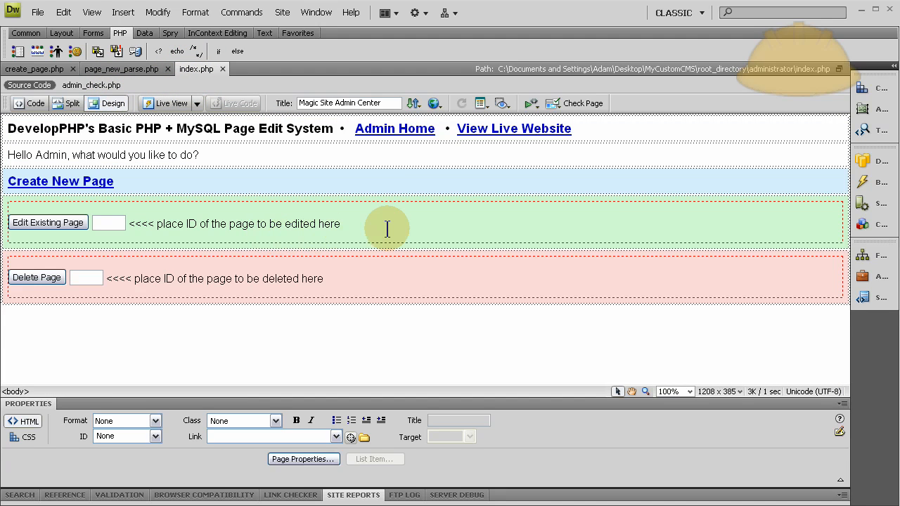
click(233, 284)
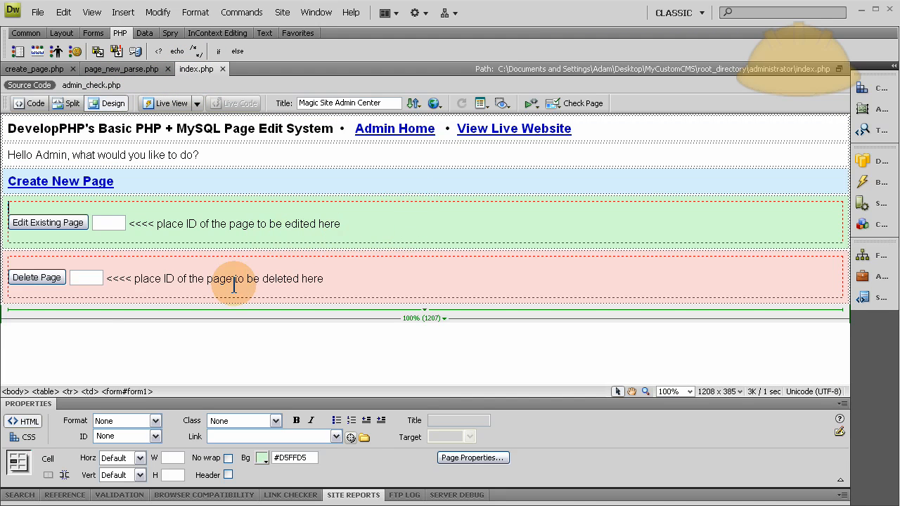